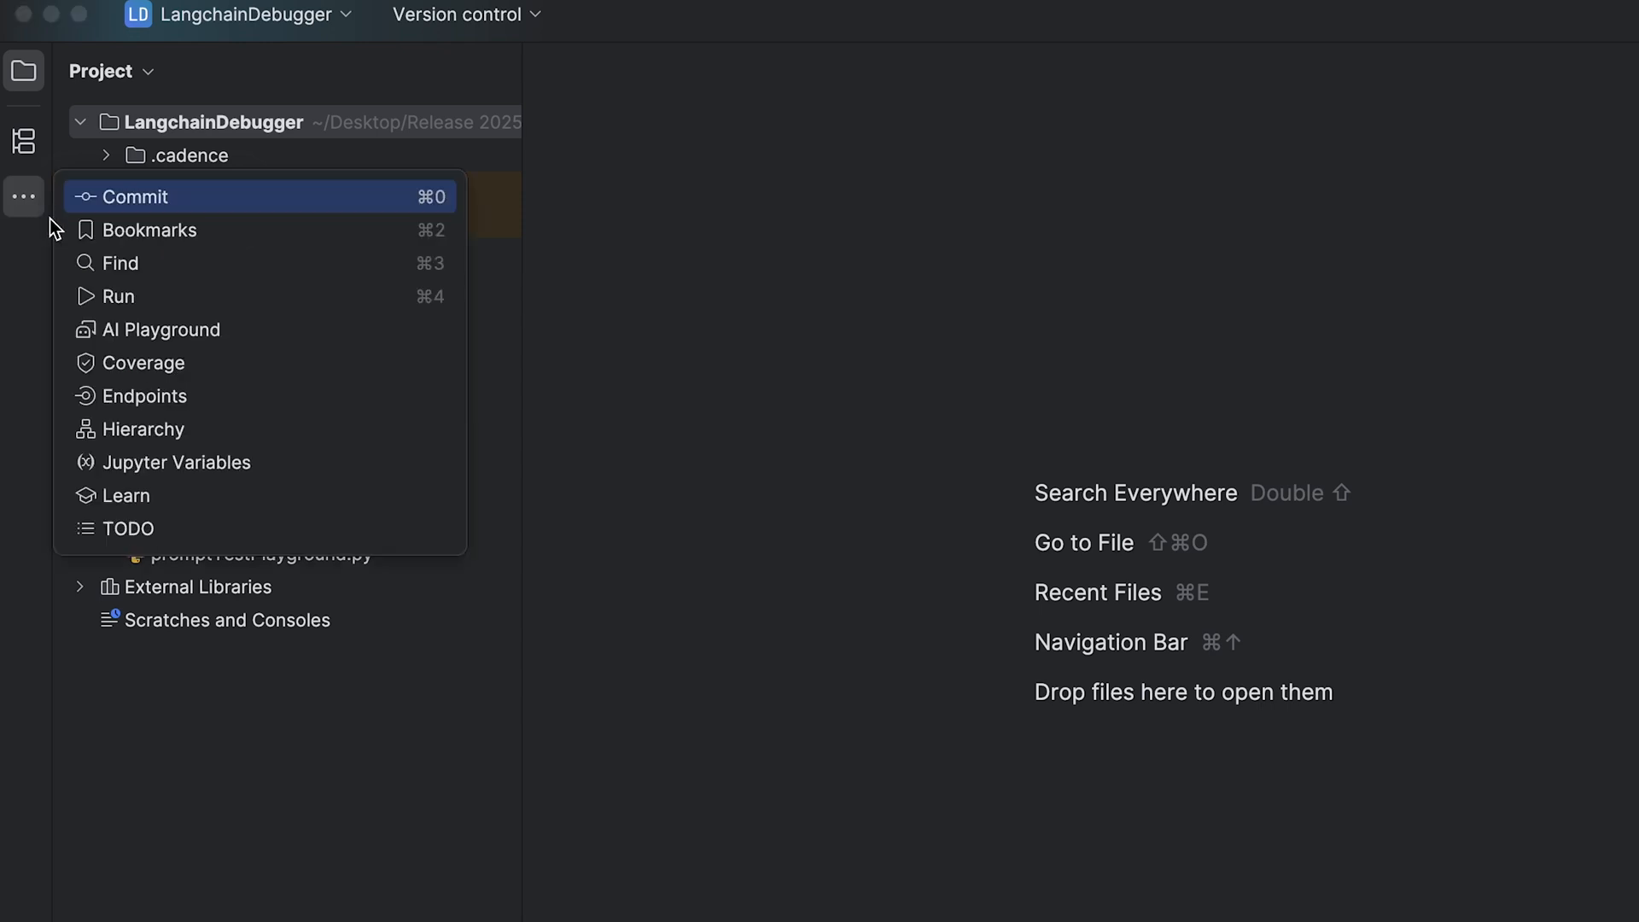
# Step: Create a new AI Playground named YoutubeTutorial2025_2 from the tool windows menu
pyautogui.click(159, 330)
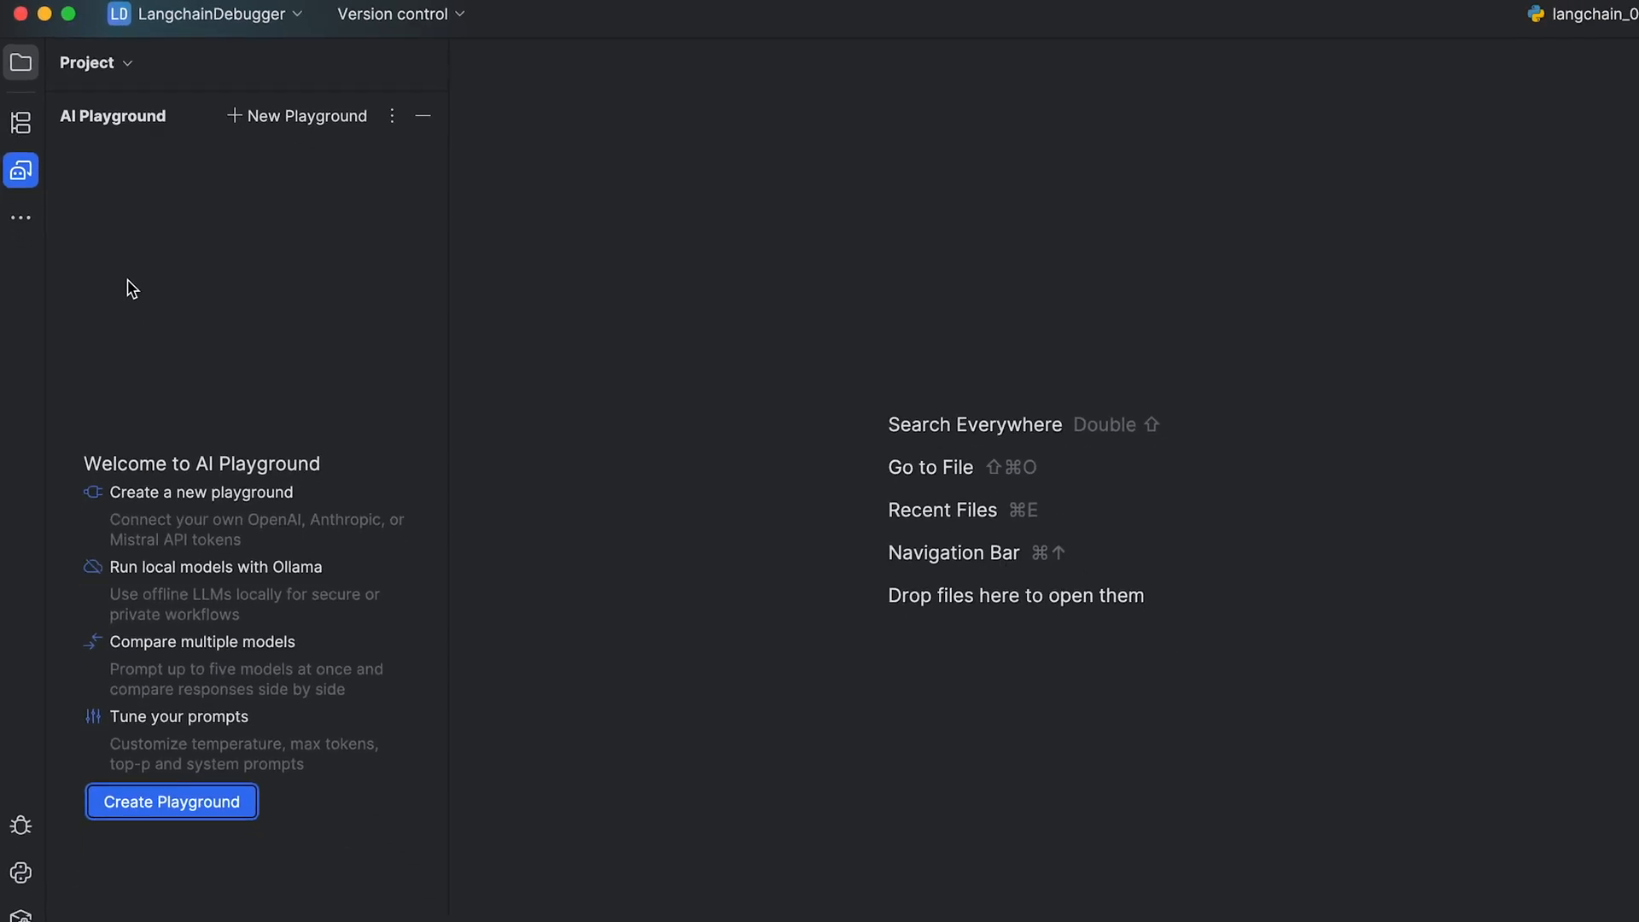
pyautogui.click(171, 800)
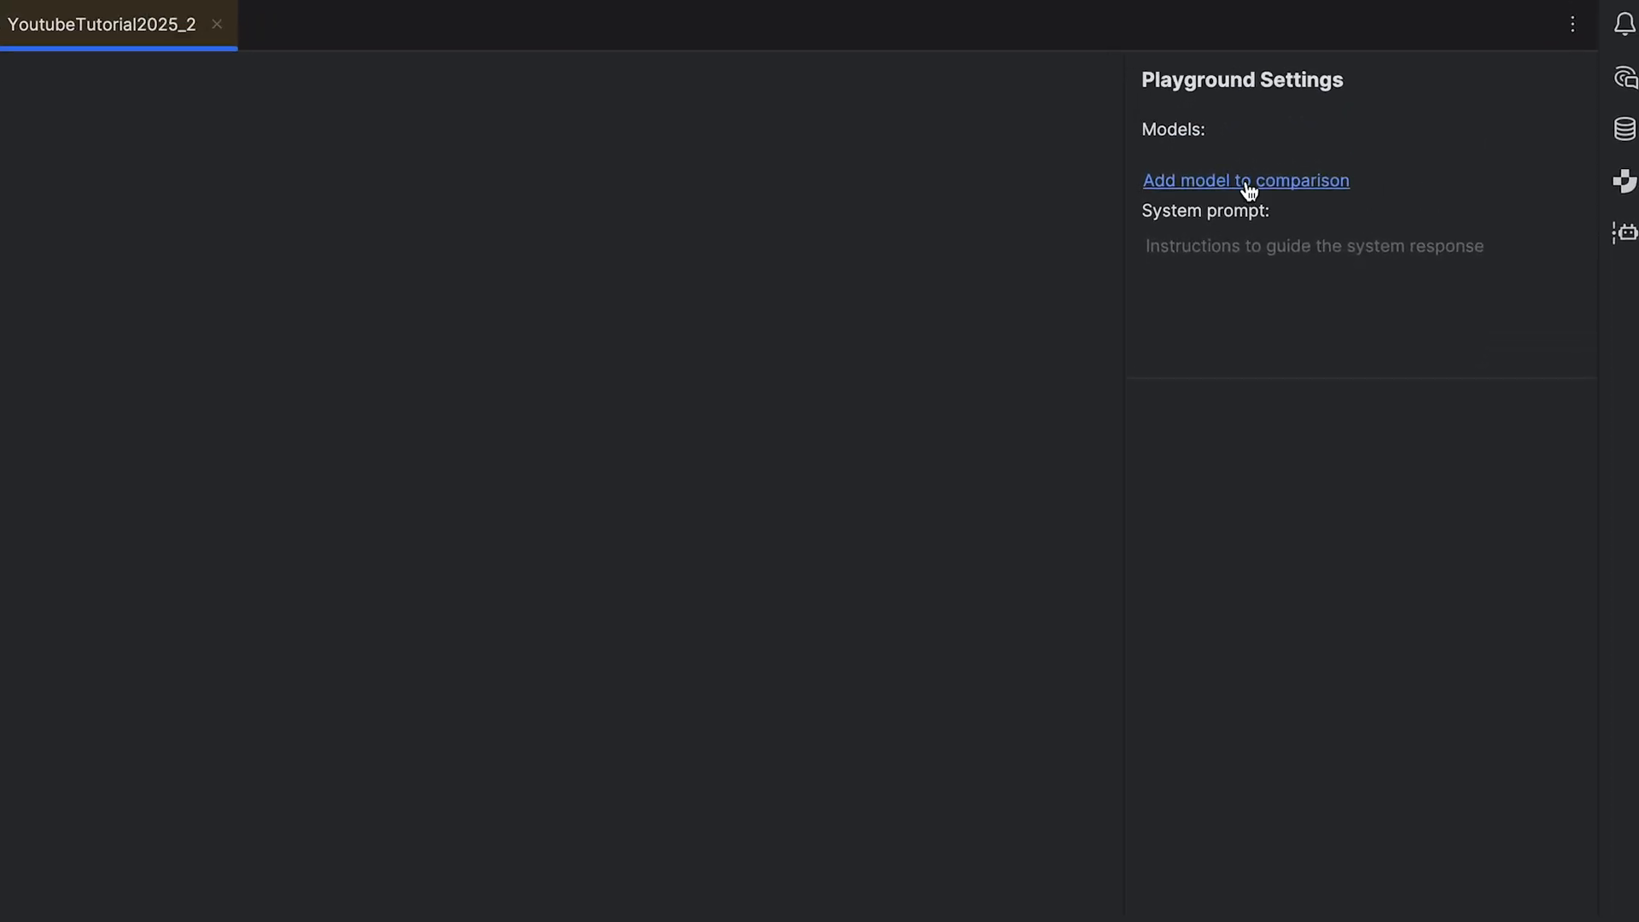
# Step: Browse the Add Model list down to the Connect provider entry
pyautogui.click(1244, 180)
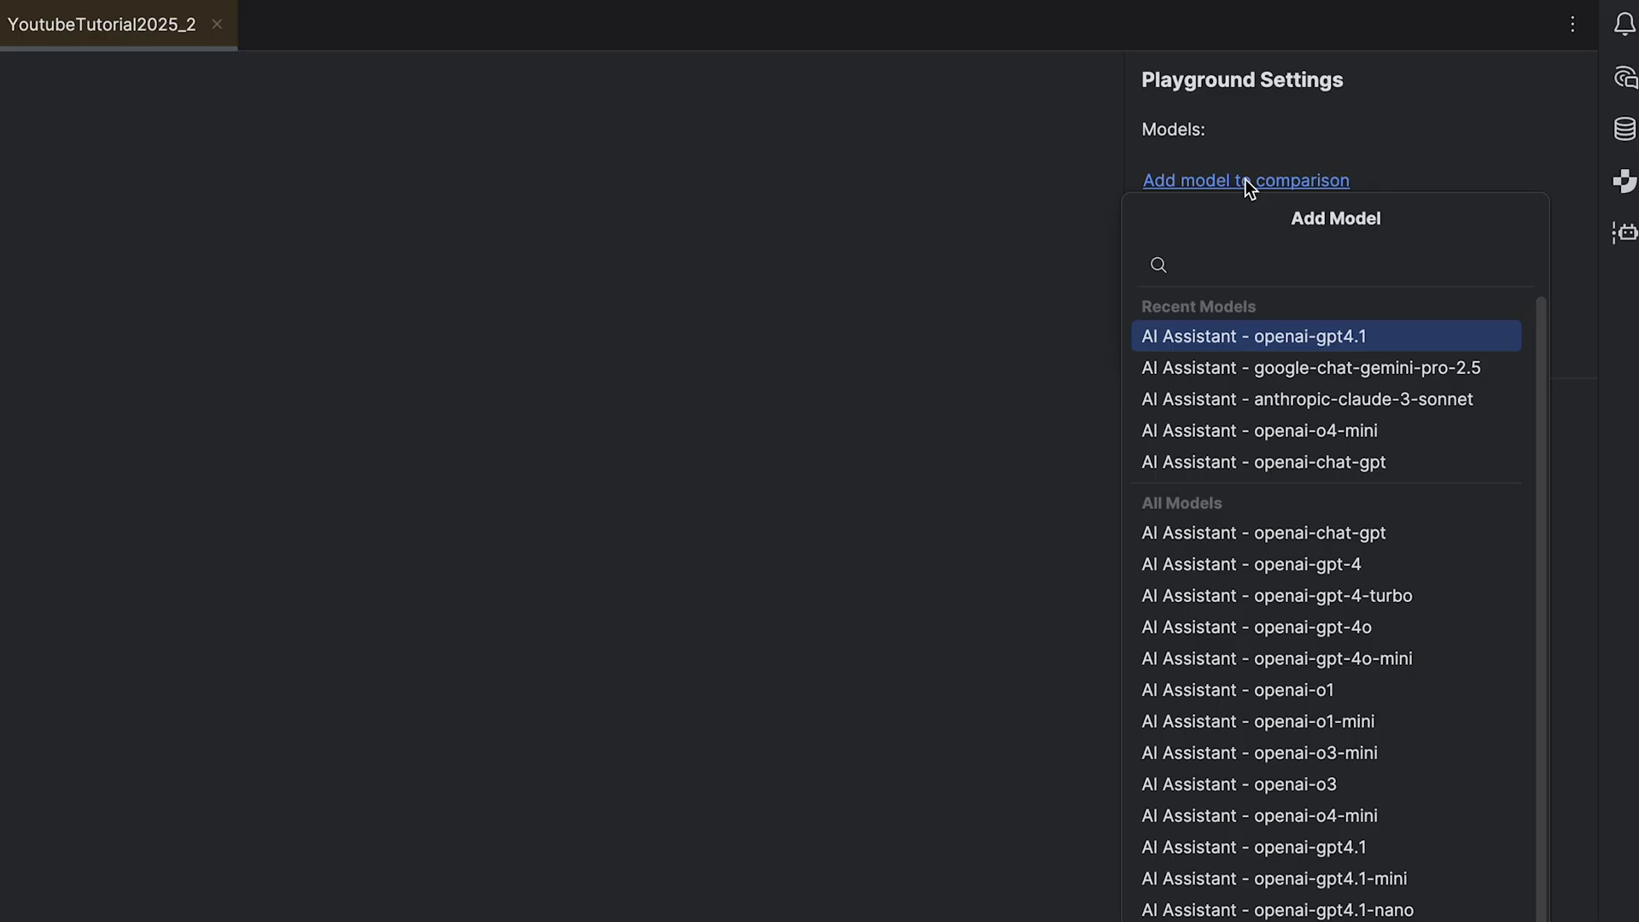
pyautogui.scroll(-3)
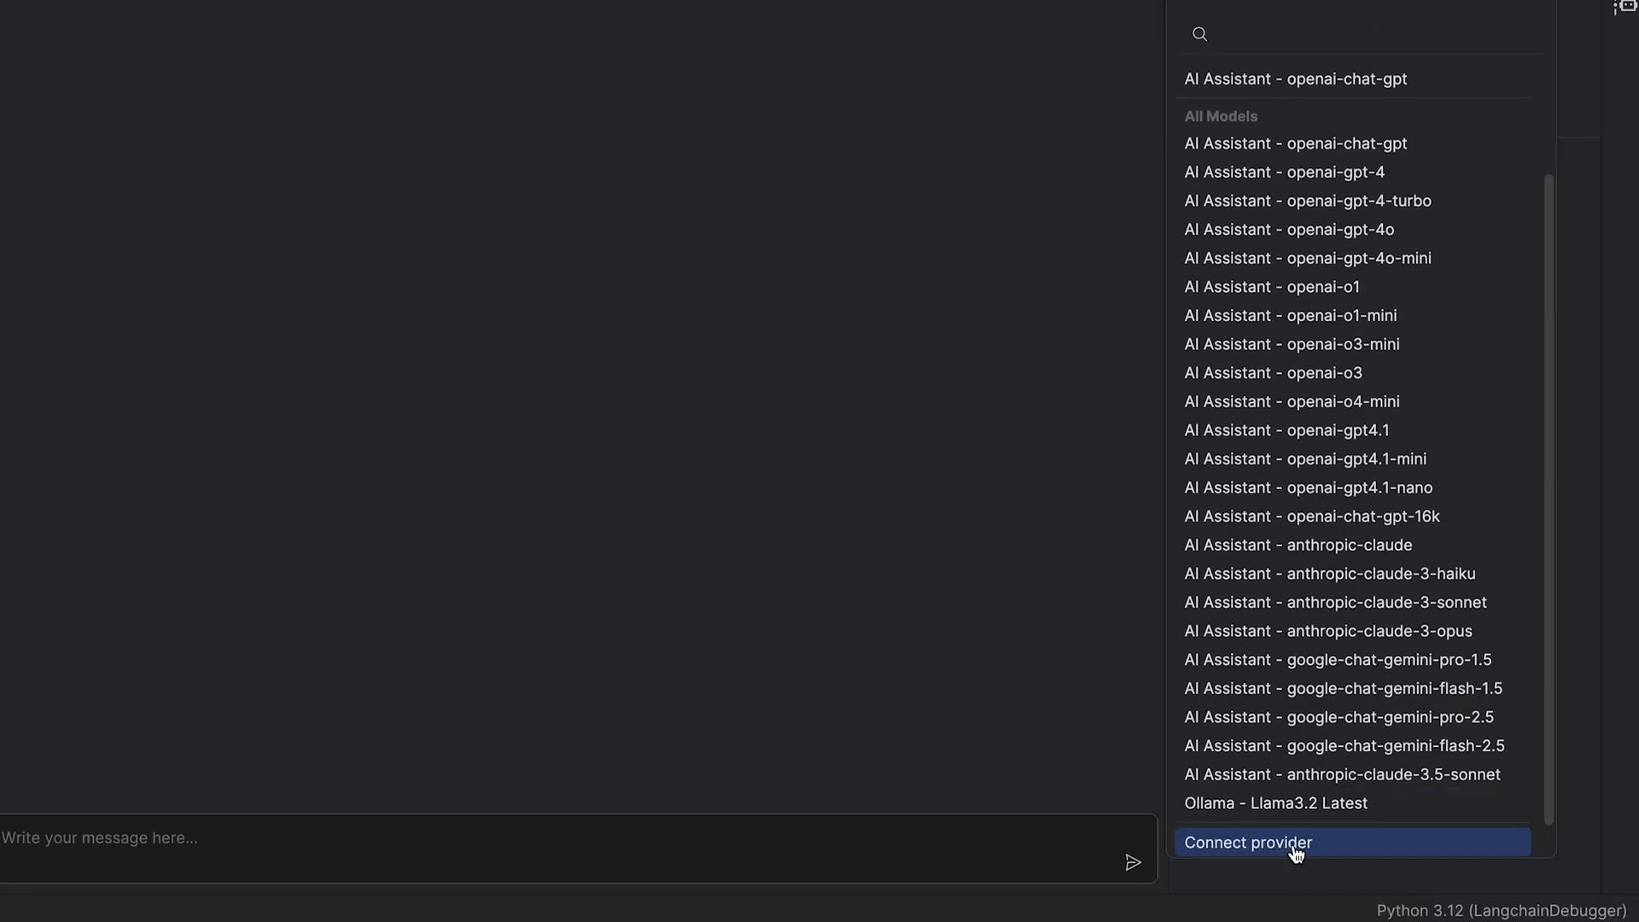
pyautogui.click(1246, 841)
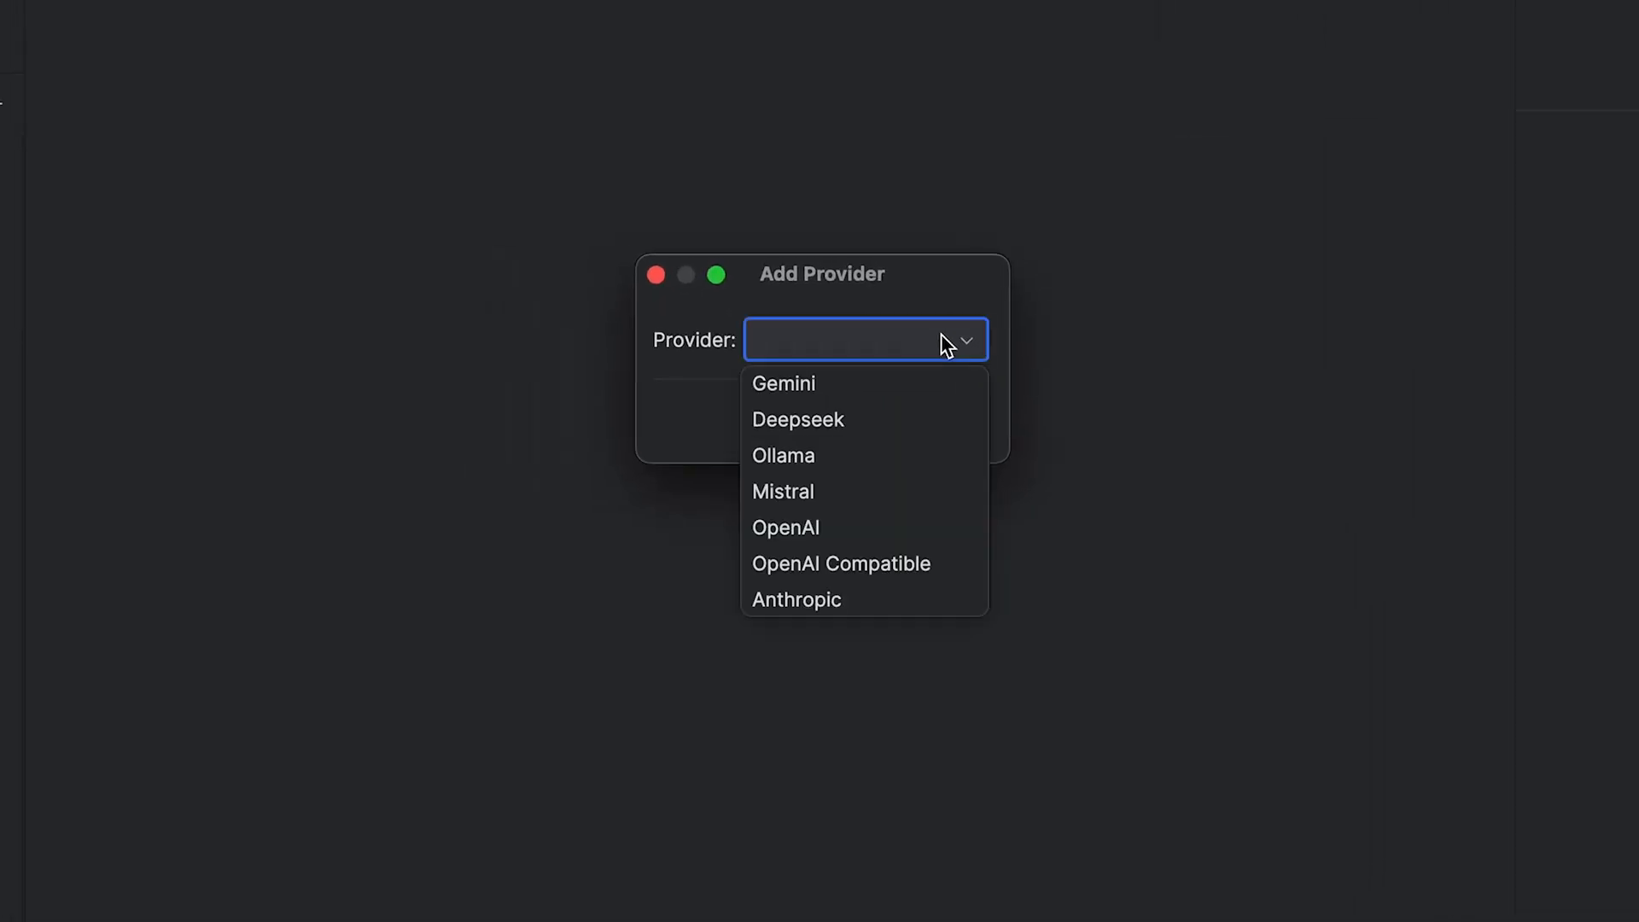
pyautogui.click(785, 528)
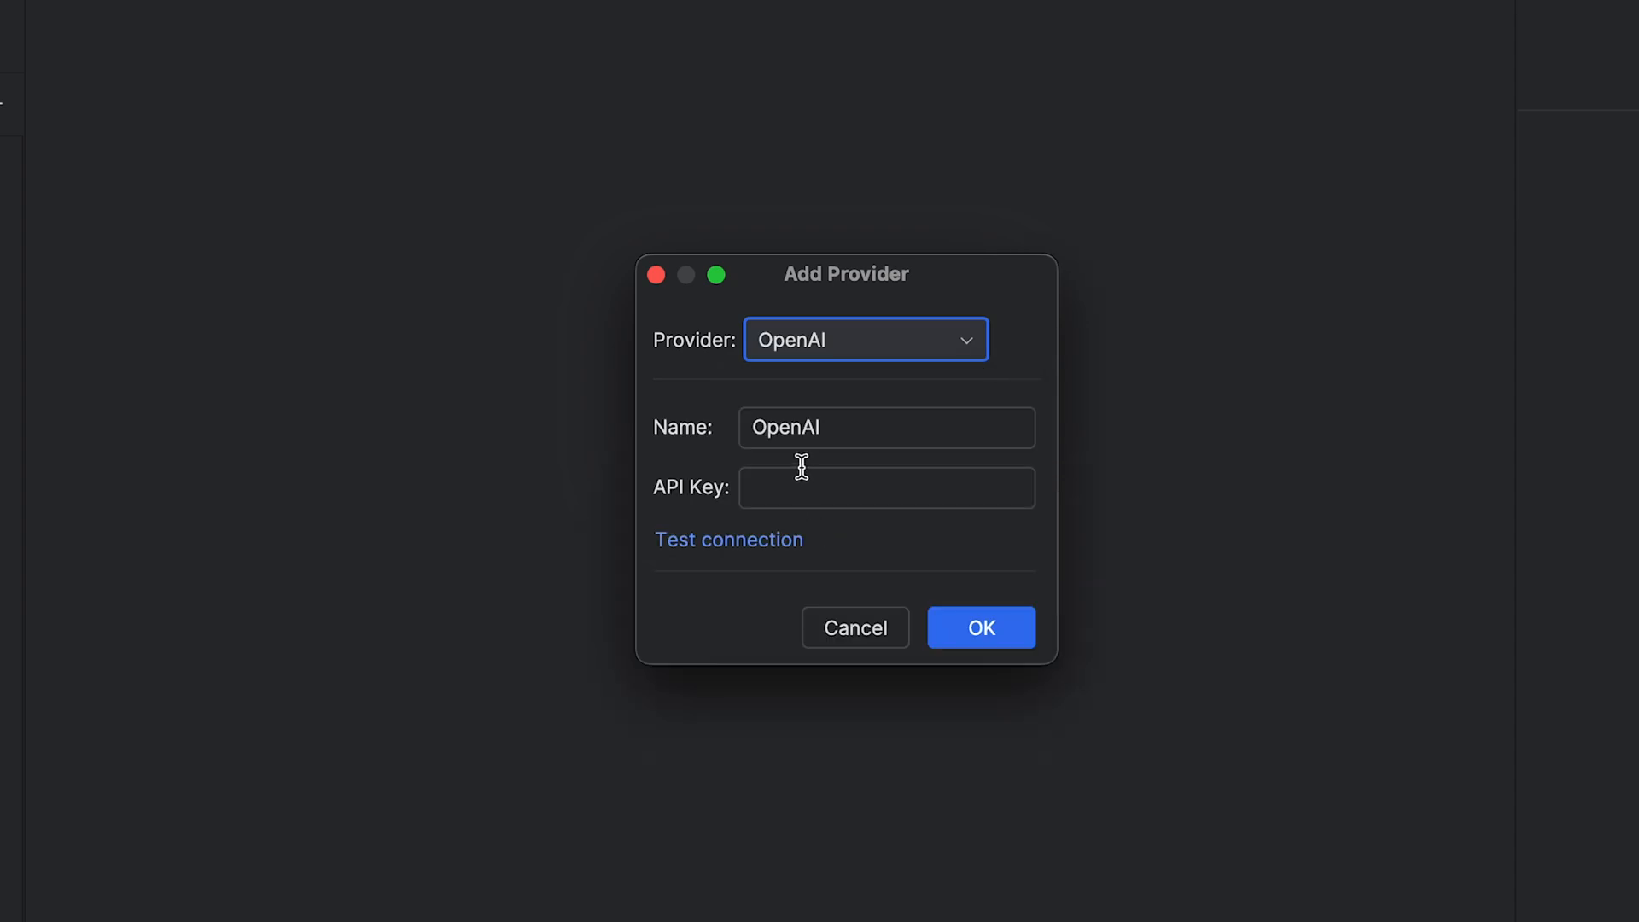
pyautogui.click(863, 338)
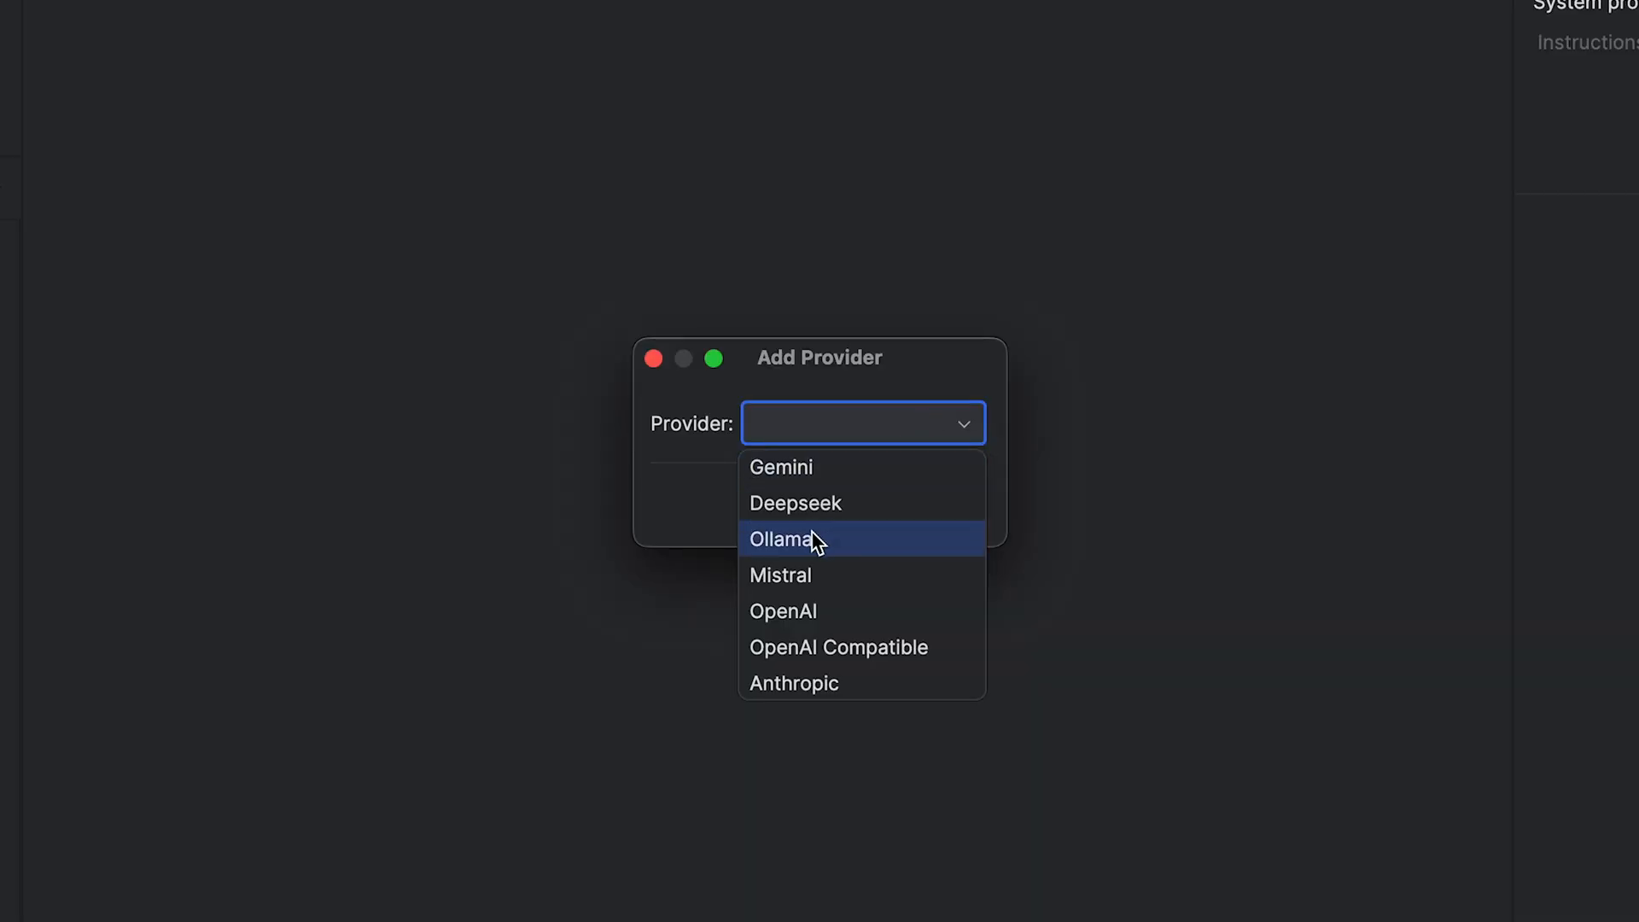
pyautogui.click(783, 539)
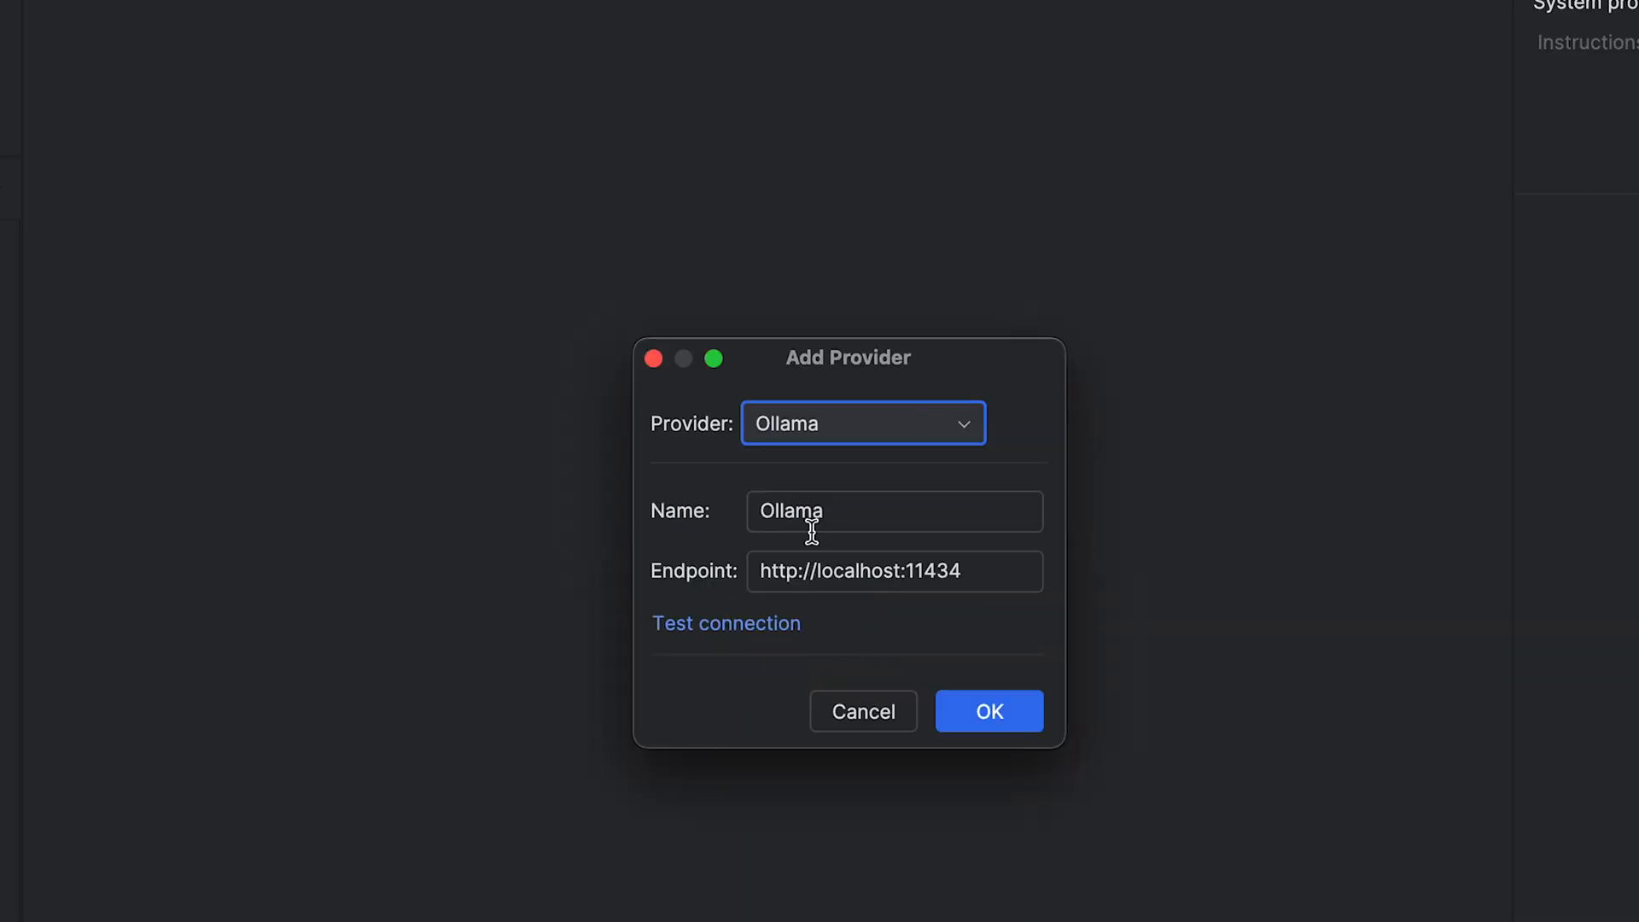
pyautogui.click(725, 623)
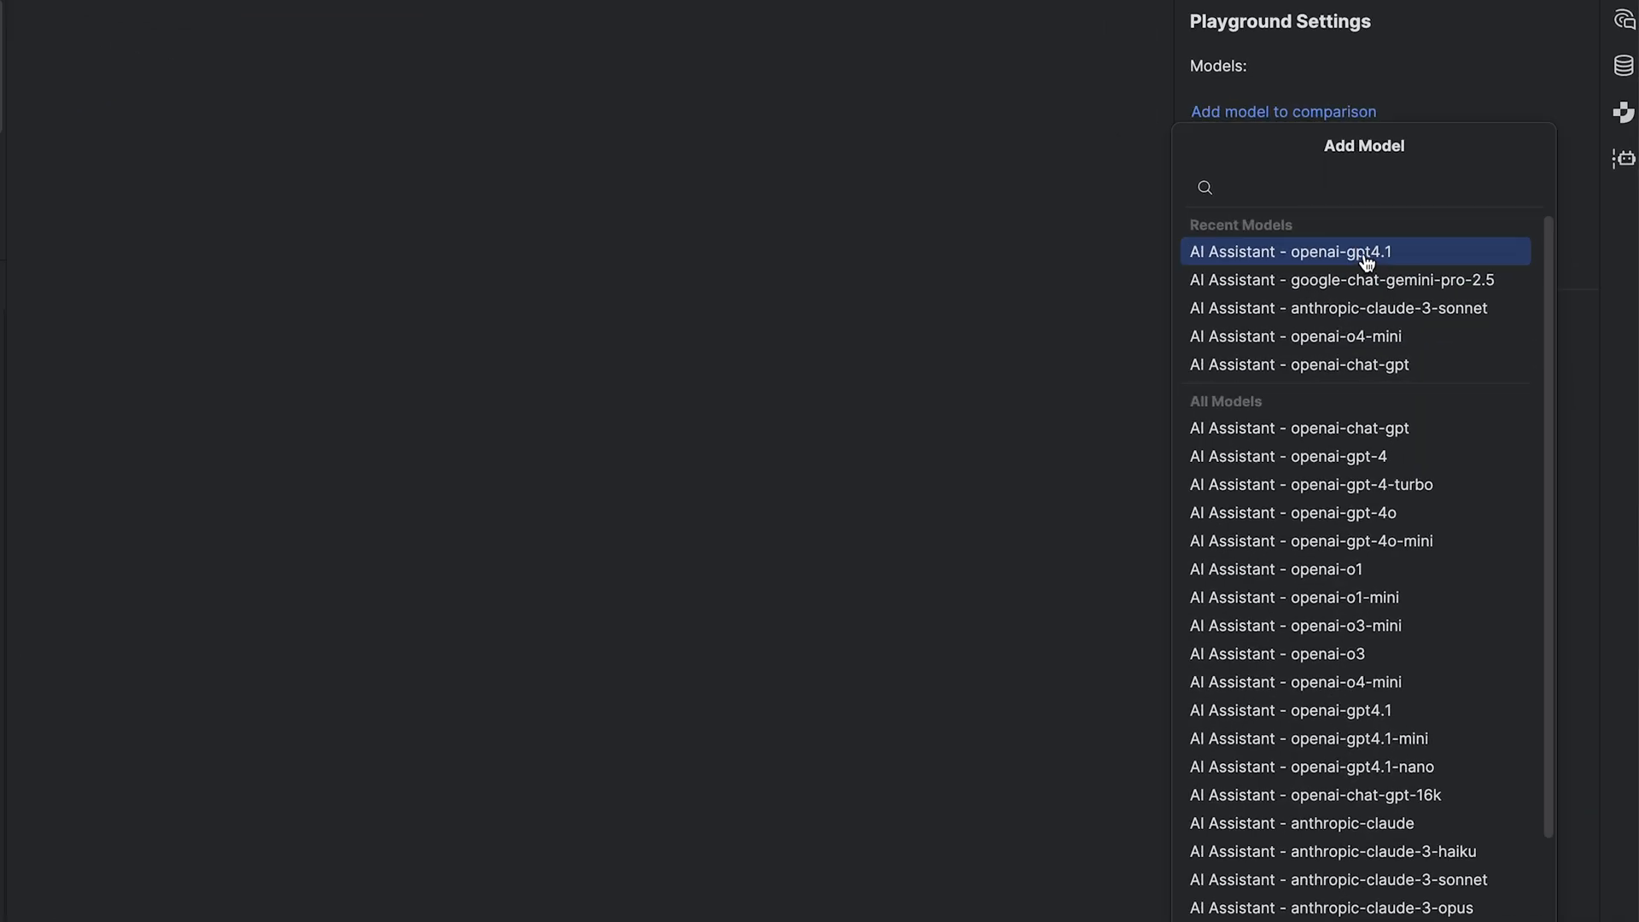
# Step: Add openai-gpt4.1 to the comparison and start adding another model
pyautogui.click(1290, 251)
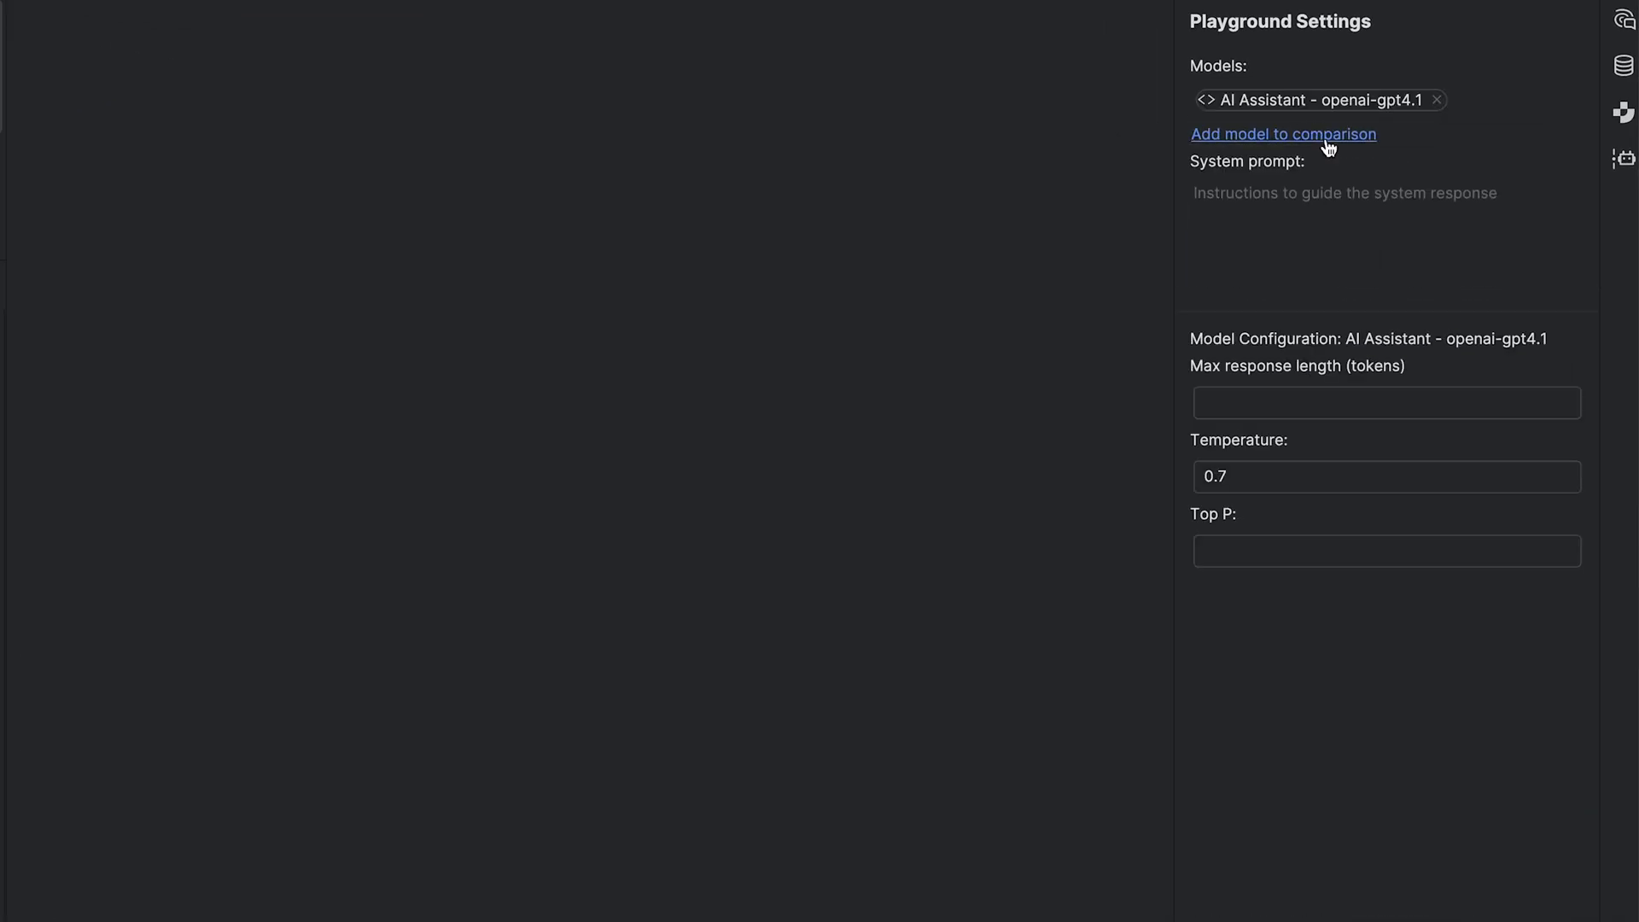
pyautogui.click(1281, 133)
pyautogui.write('Respond like a Shakespearean')
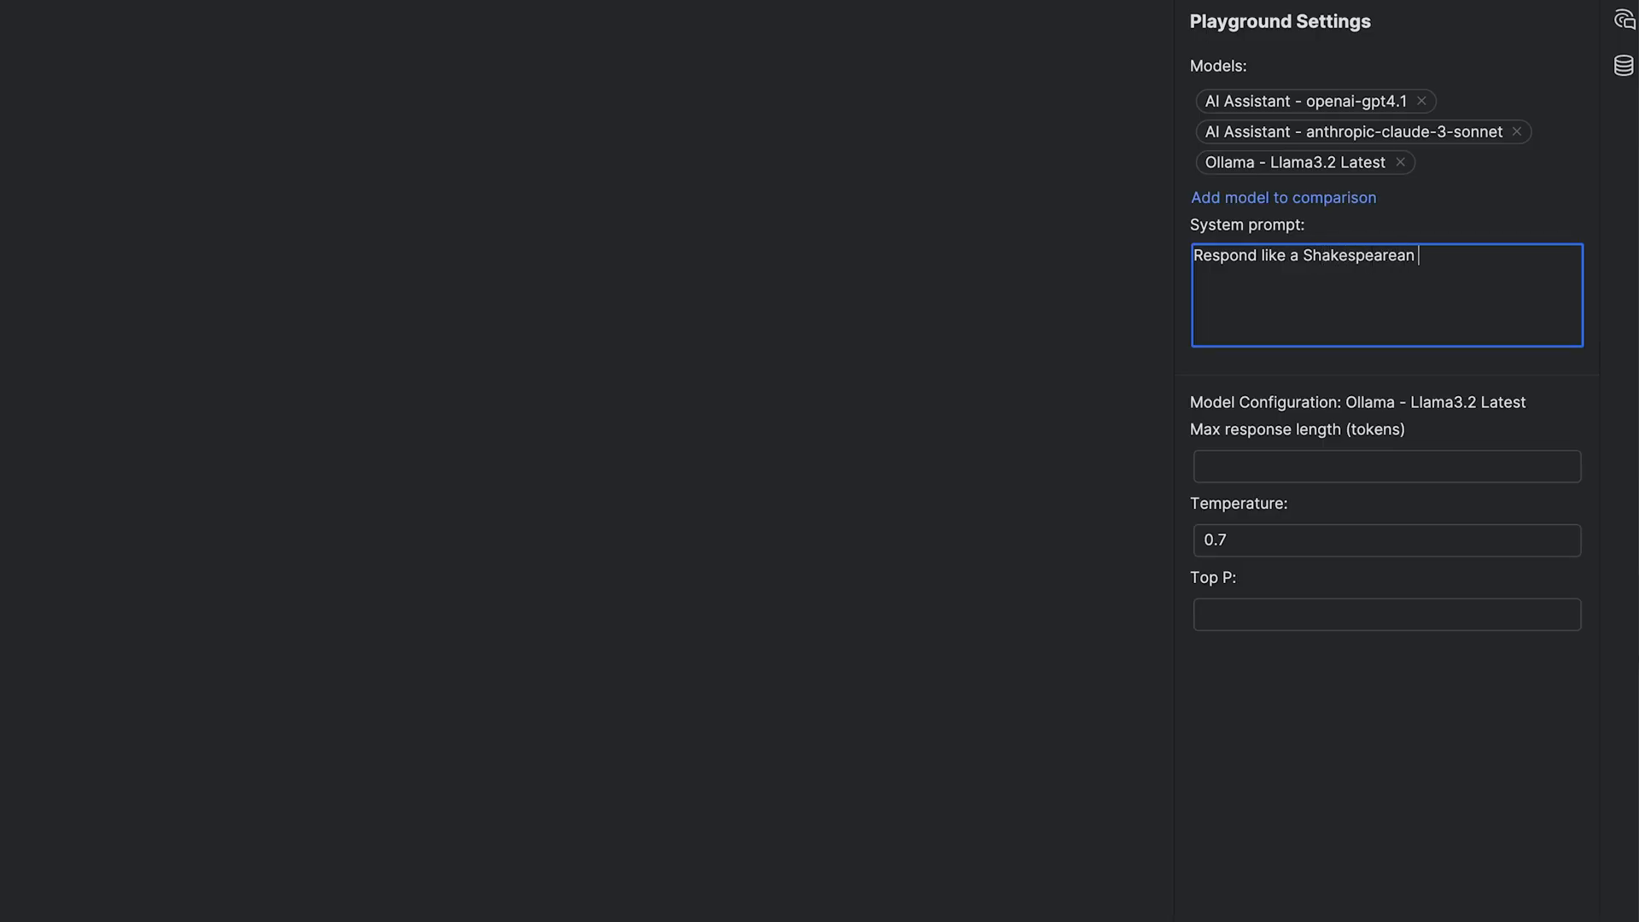
# Step: Complete the system prompt: a Shakespearean actor who's extremely dramatic even for simple tasks
pyautogui.write("actor who's ex")
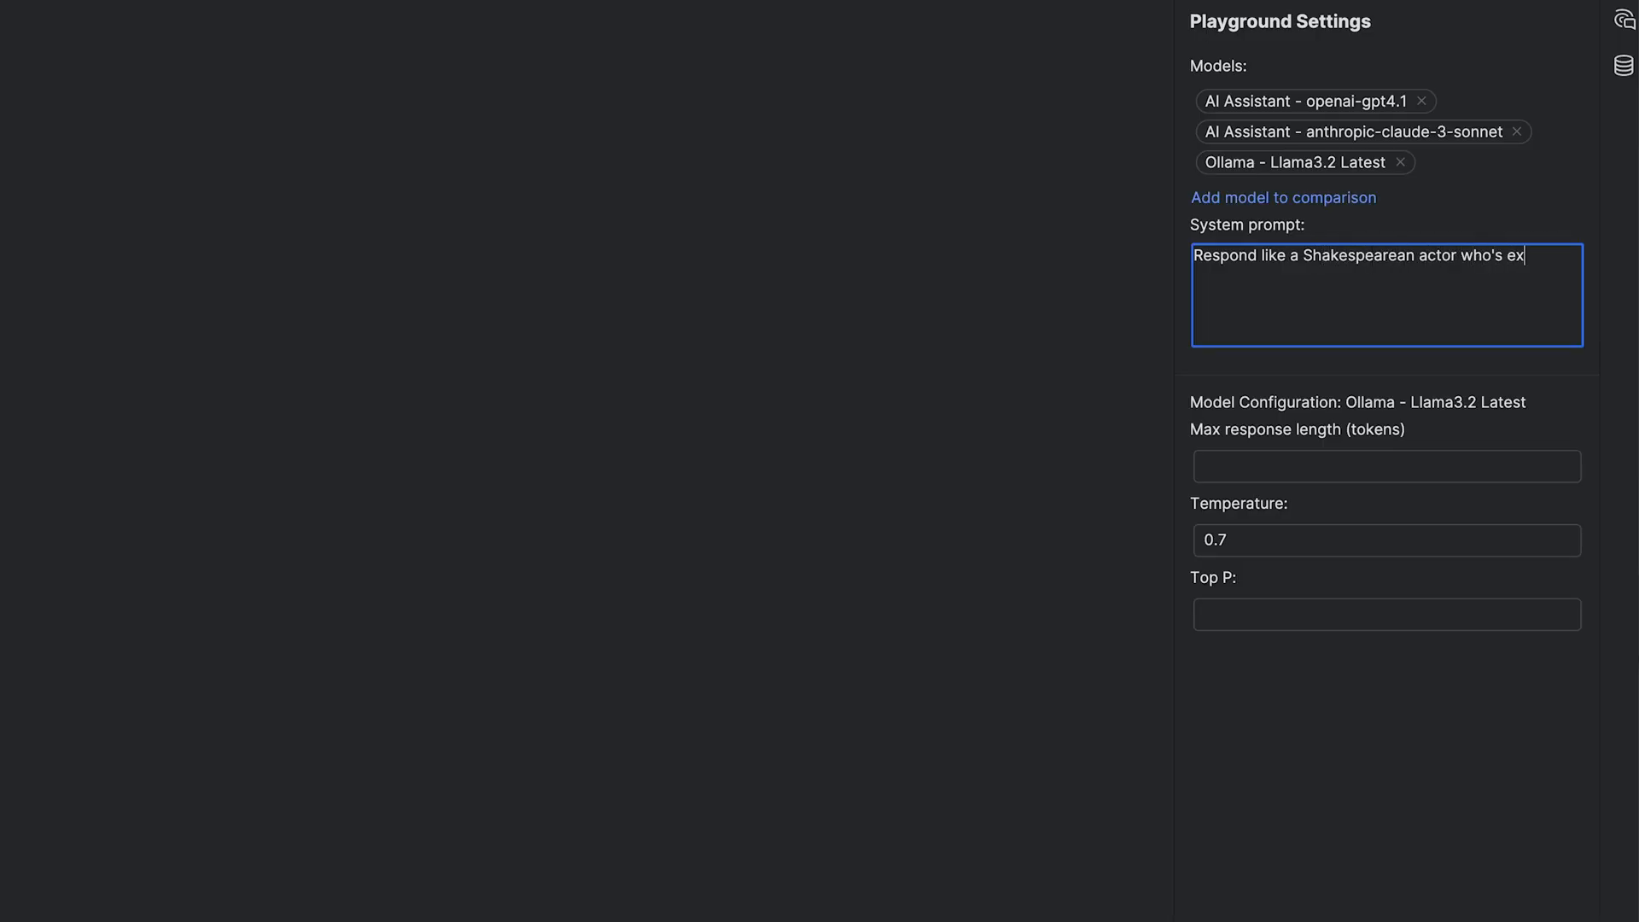
pyautogui.write('tremely dramatic even for the simplest tasks')
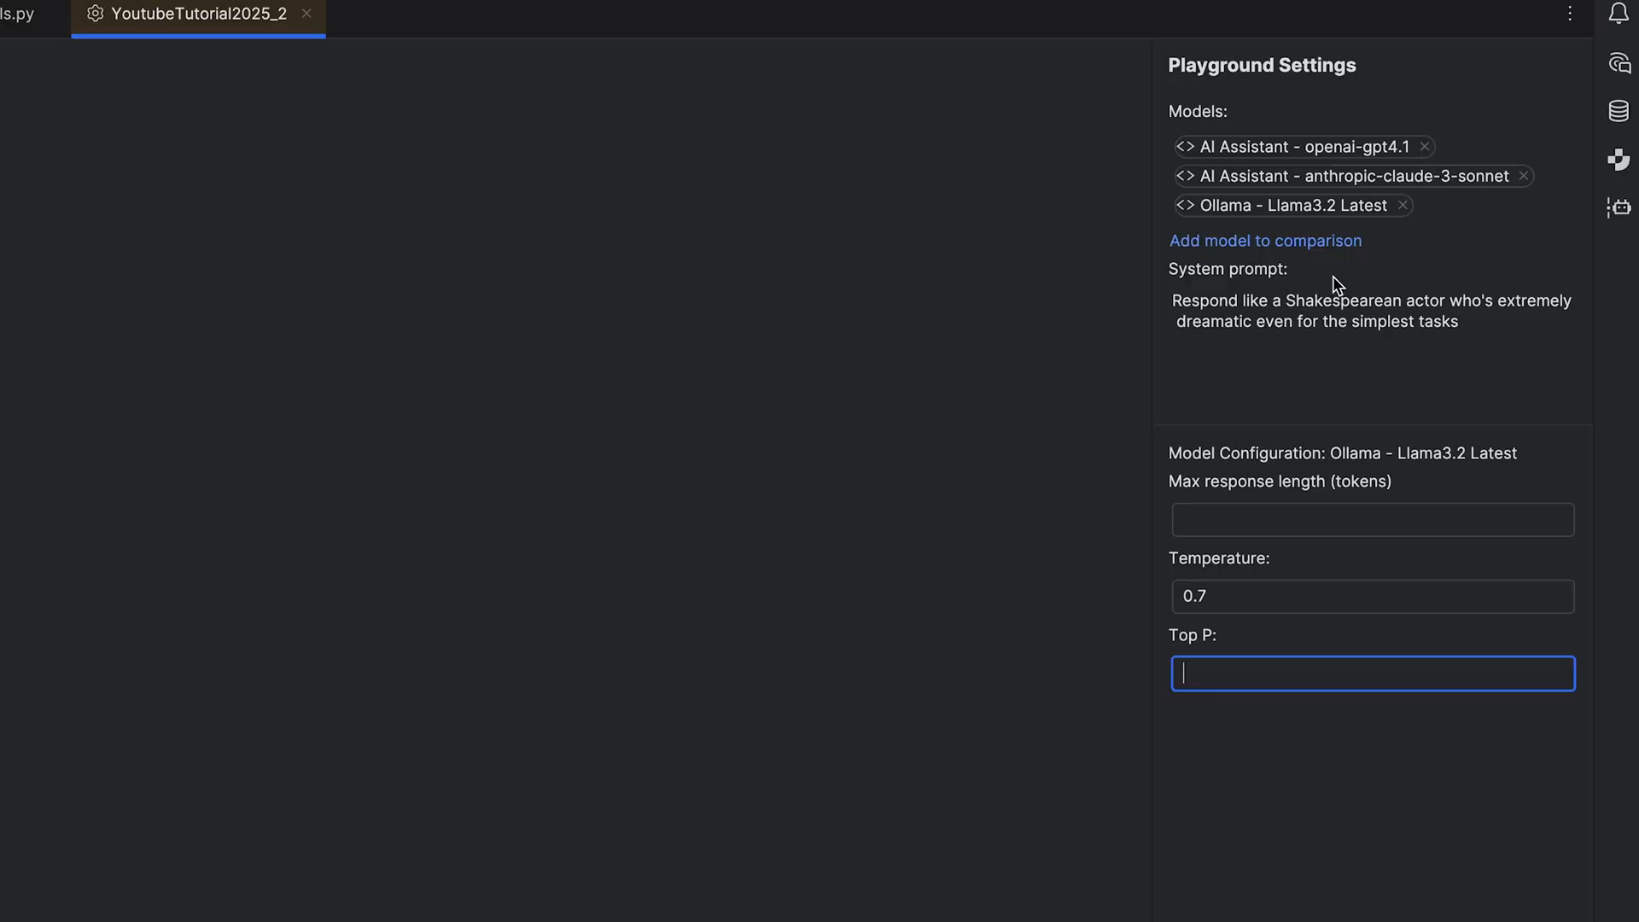
# Step: Set openai-gpt4.1's temperature to 0.5 in its configuration
pyautogui.click(1349, 175)
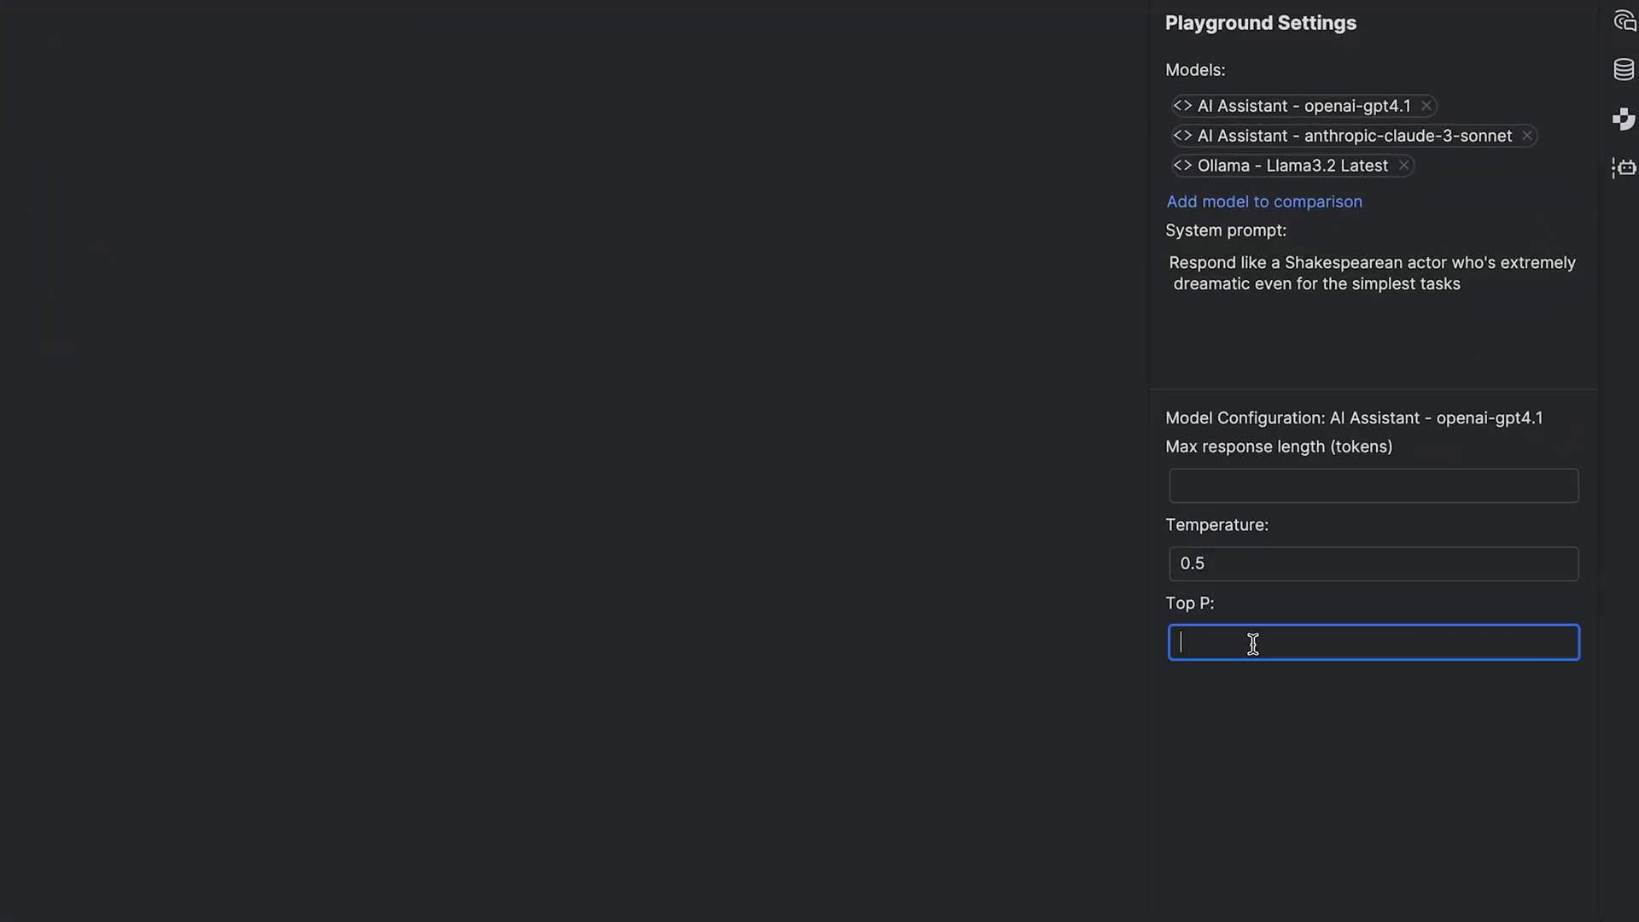
pyautogui.write('0.')
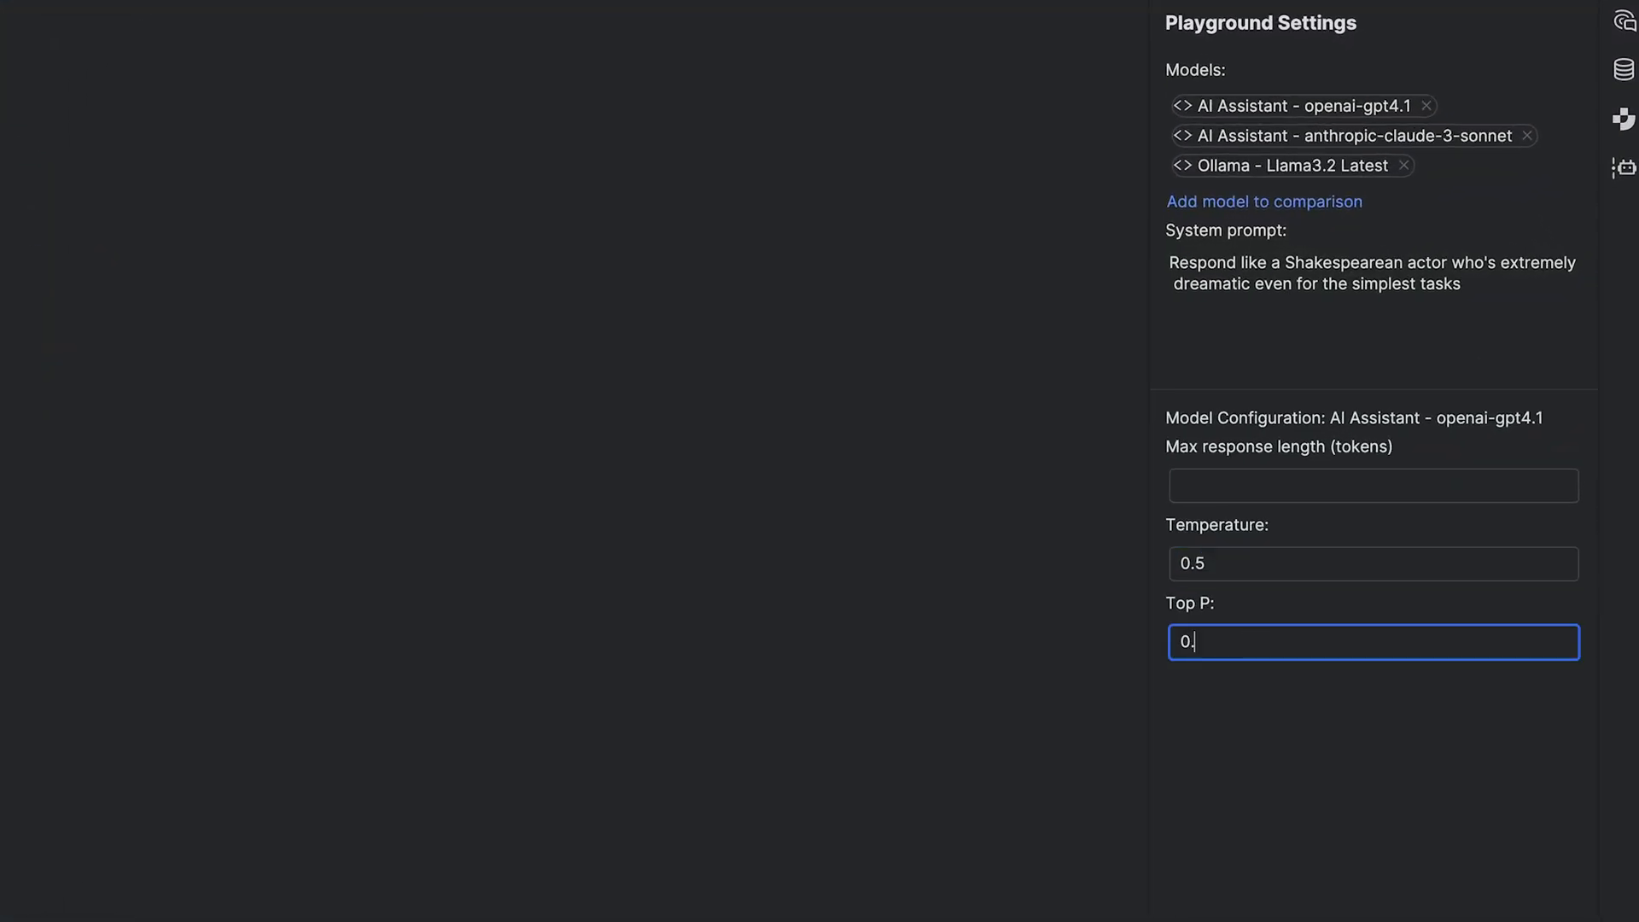
# Step: Switch to Llama3.2's configuration and begin the question 'What is fine'
pyautogui.click(1289, 166)
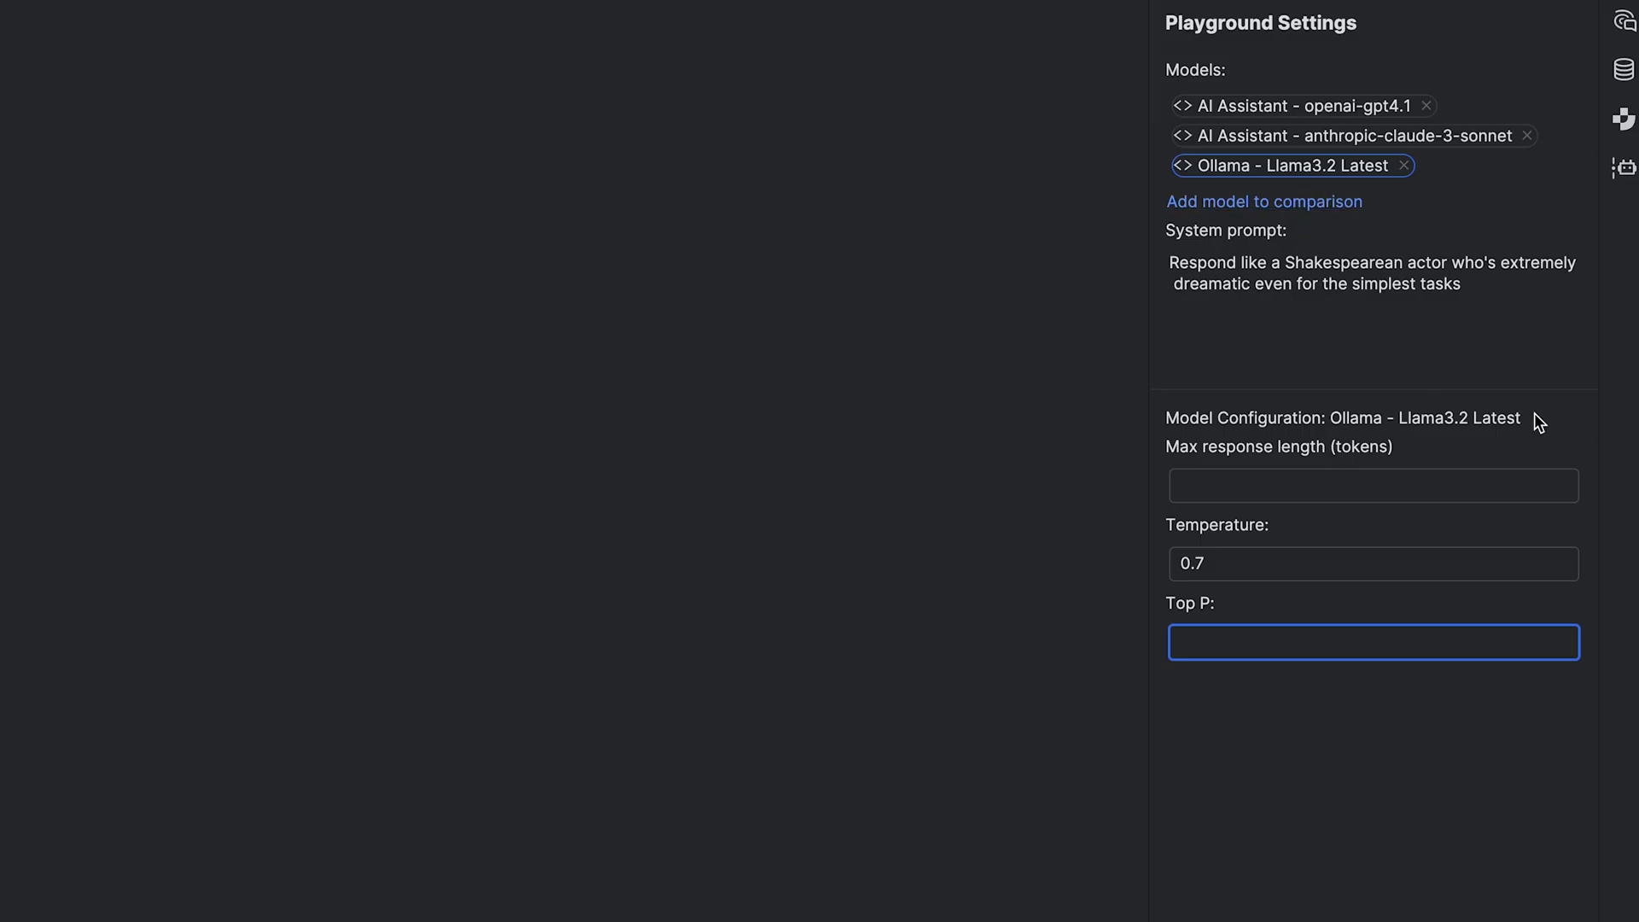
pyautogui.write('What is fine')
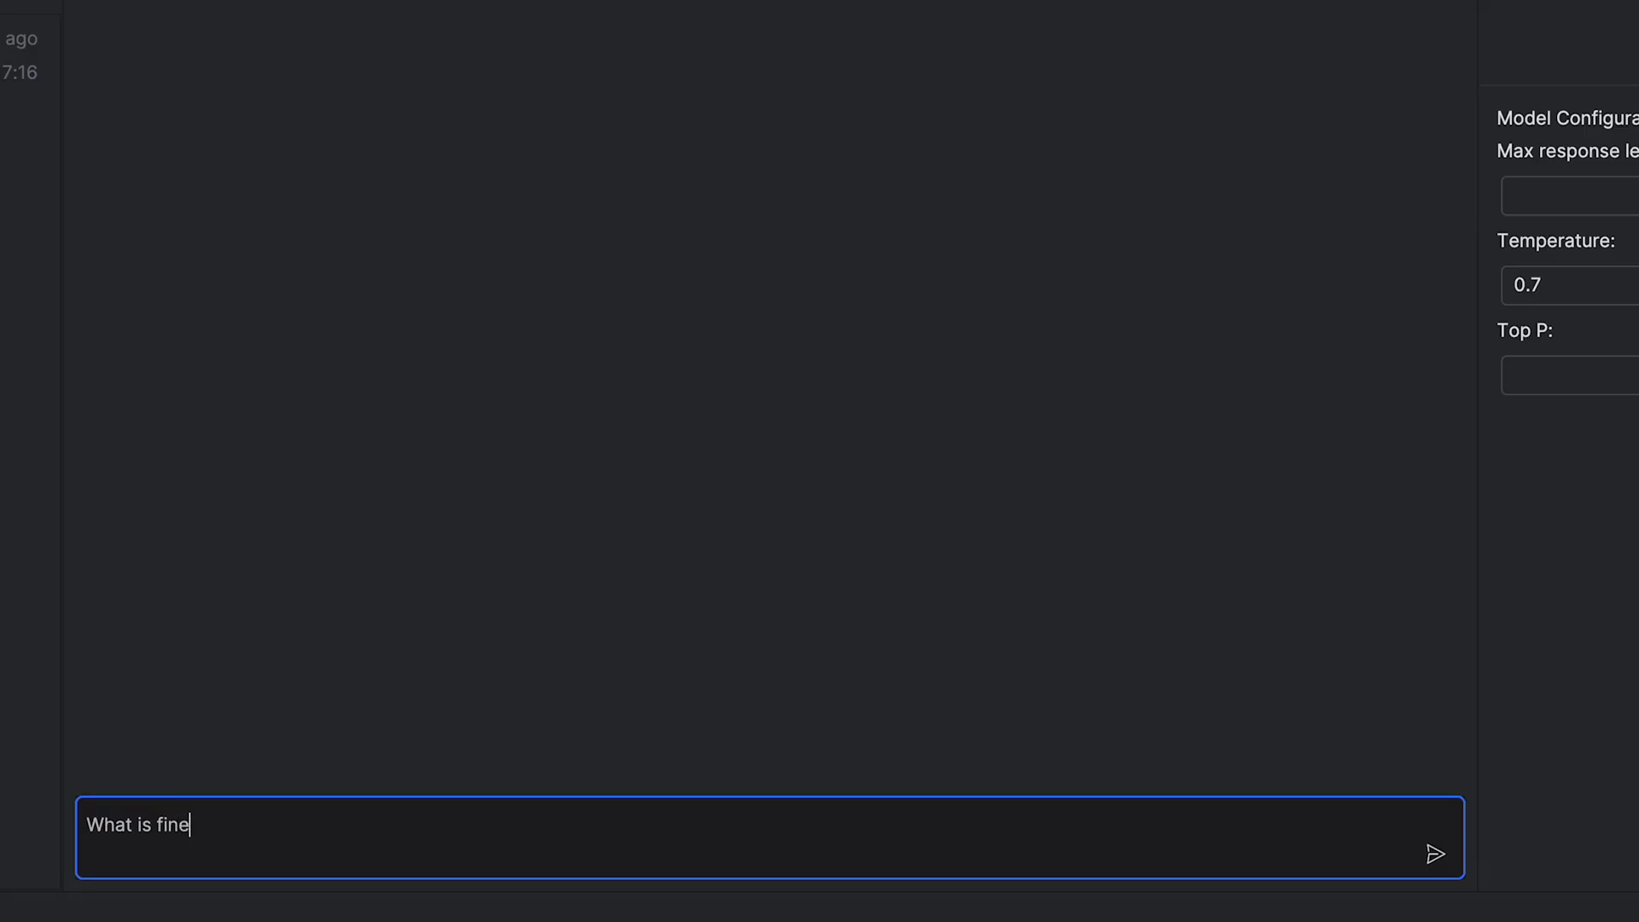
# Step: Send the question 'What is fine-tuning?' to the compared models
pyautogui.write('-tuning?')
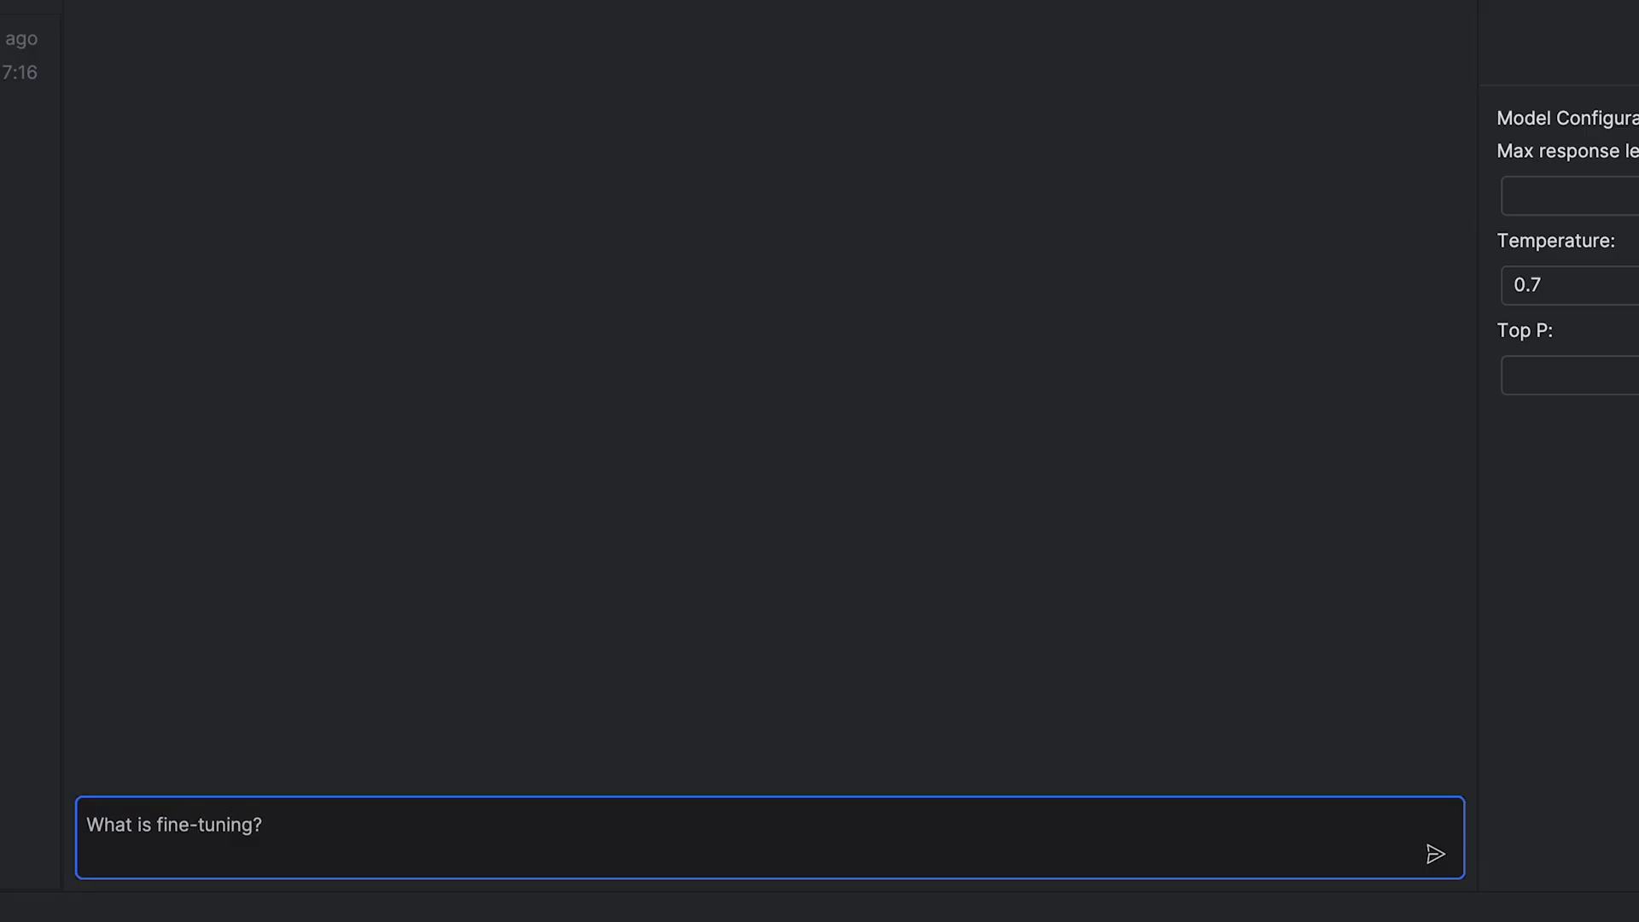
pyautogui.click(1435, 854)
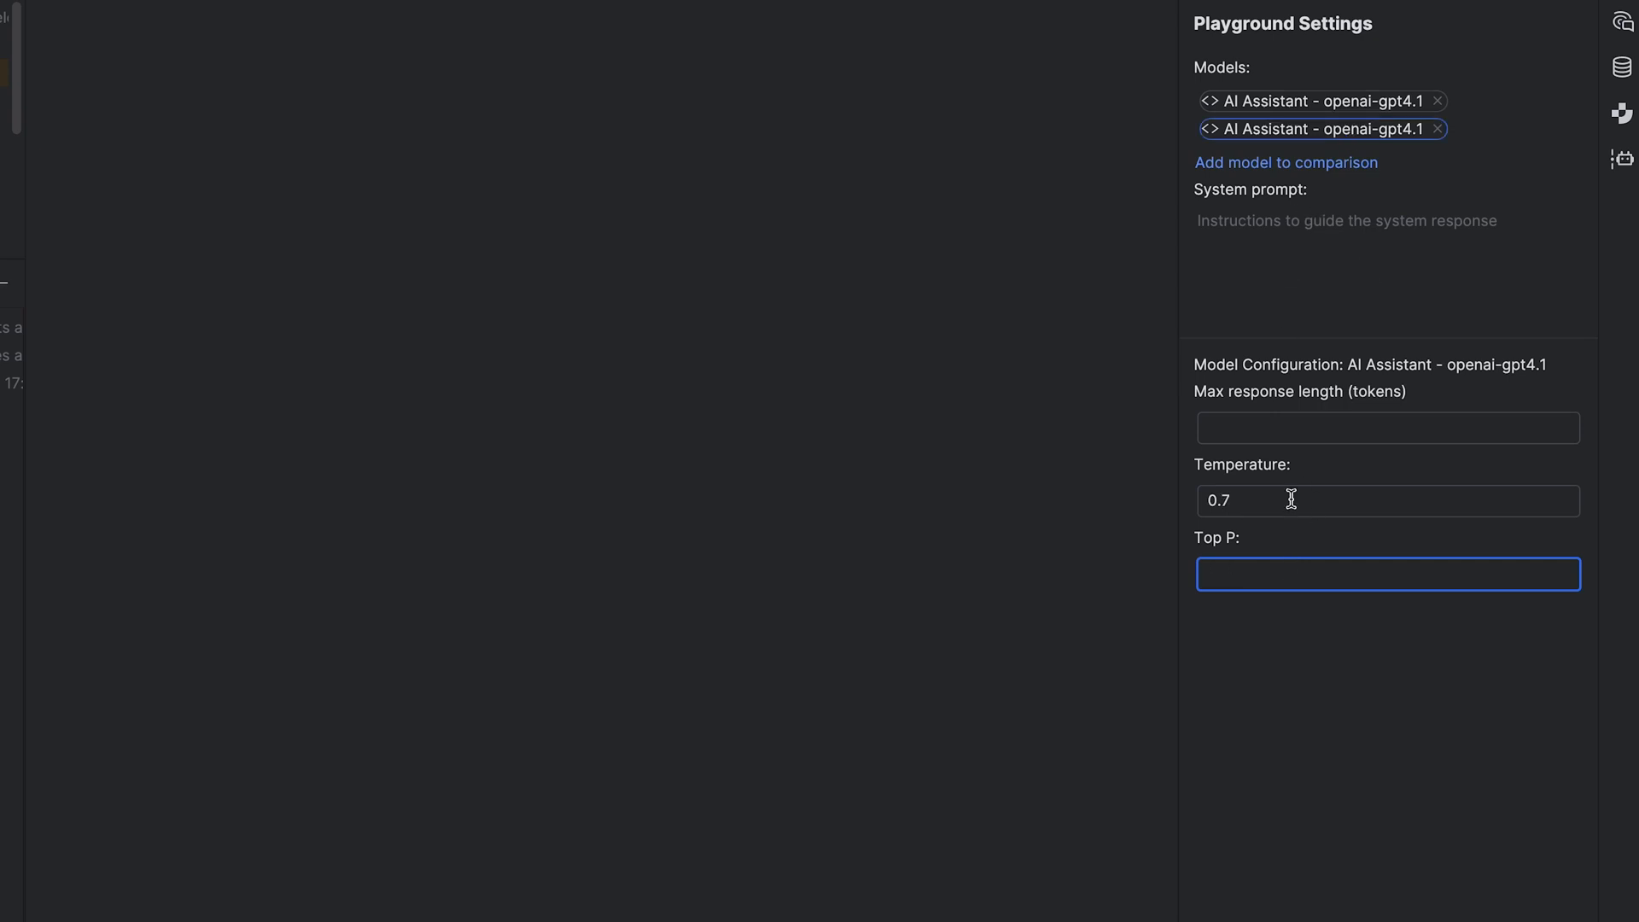
# Step: Set one openai-gpt4.1 instance's Temperature and Top P to 1 for the comparison
pyautogui.write('1')
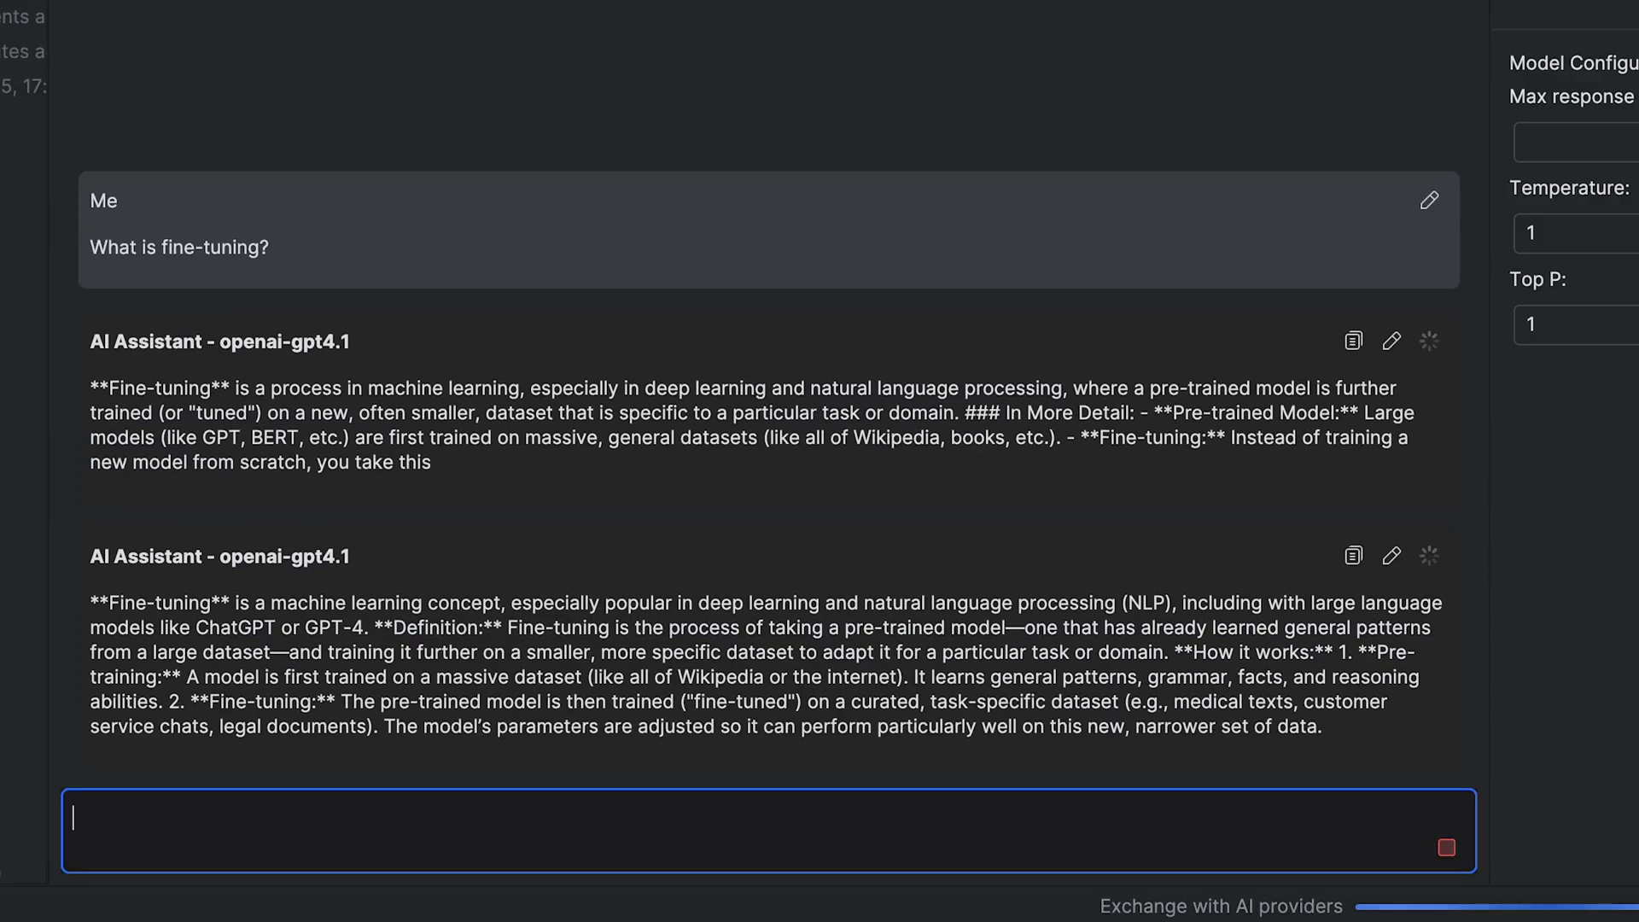
pyautogui.click(249, 94)
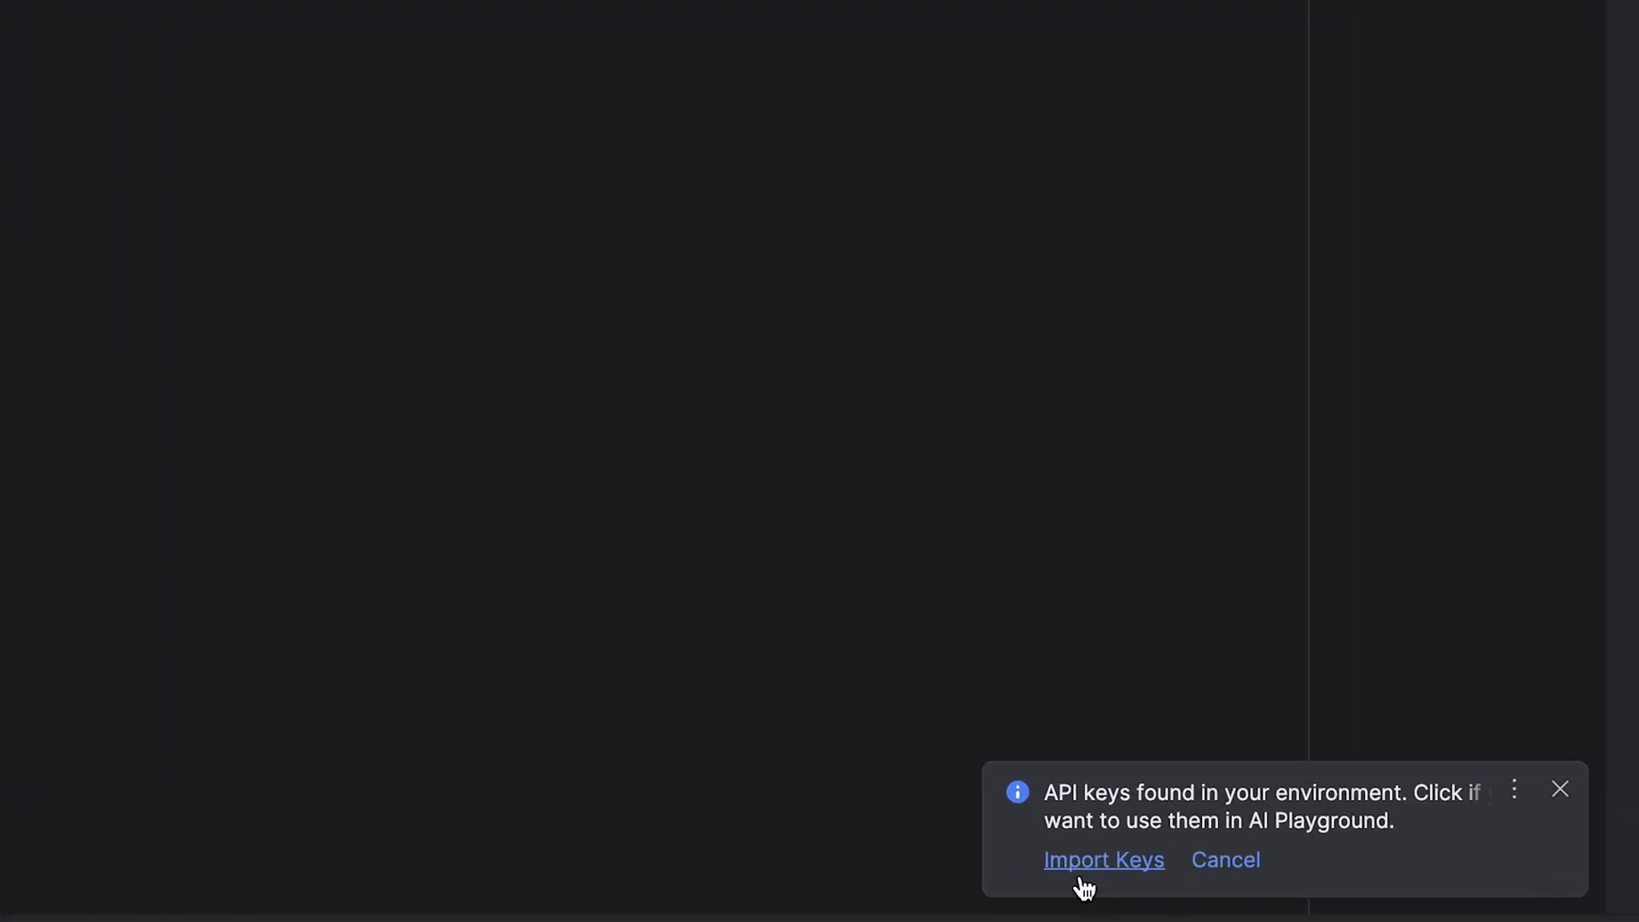
# Step: Import the OpenAI API key detected in the environment into AI Playground
pyautogui.click(1105, 858)
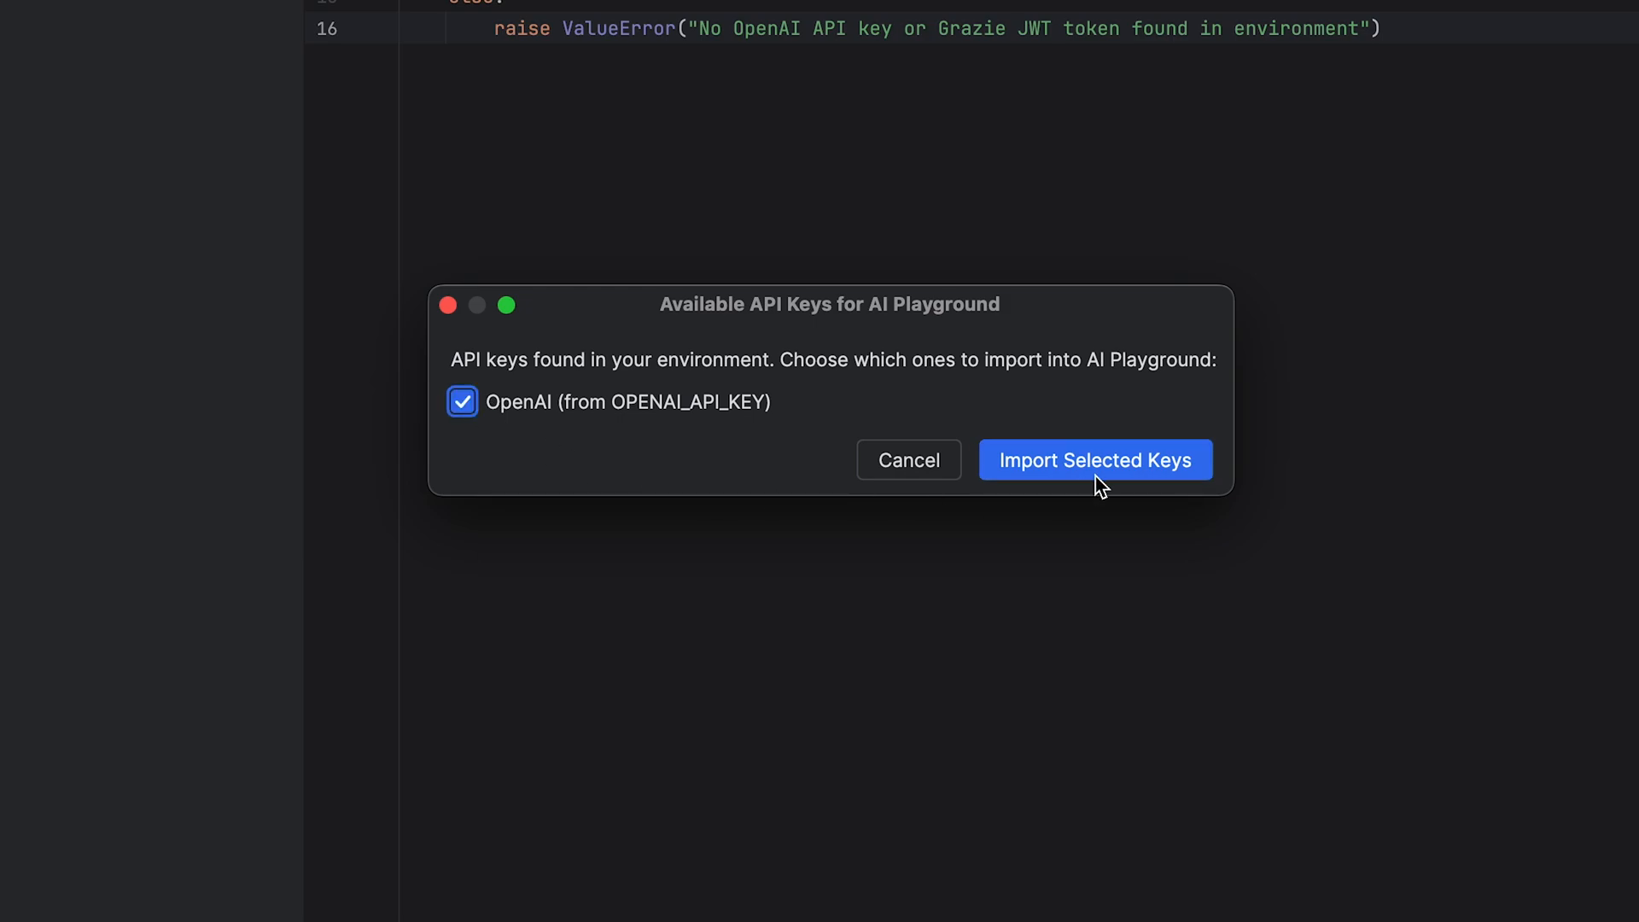
pyautogui.click(1095, 459)
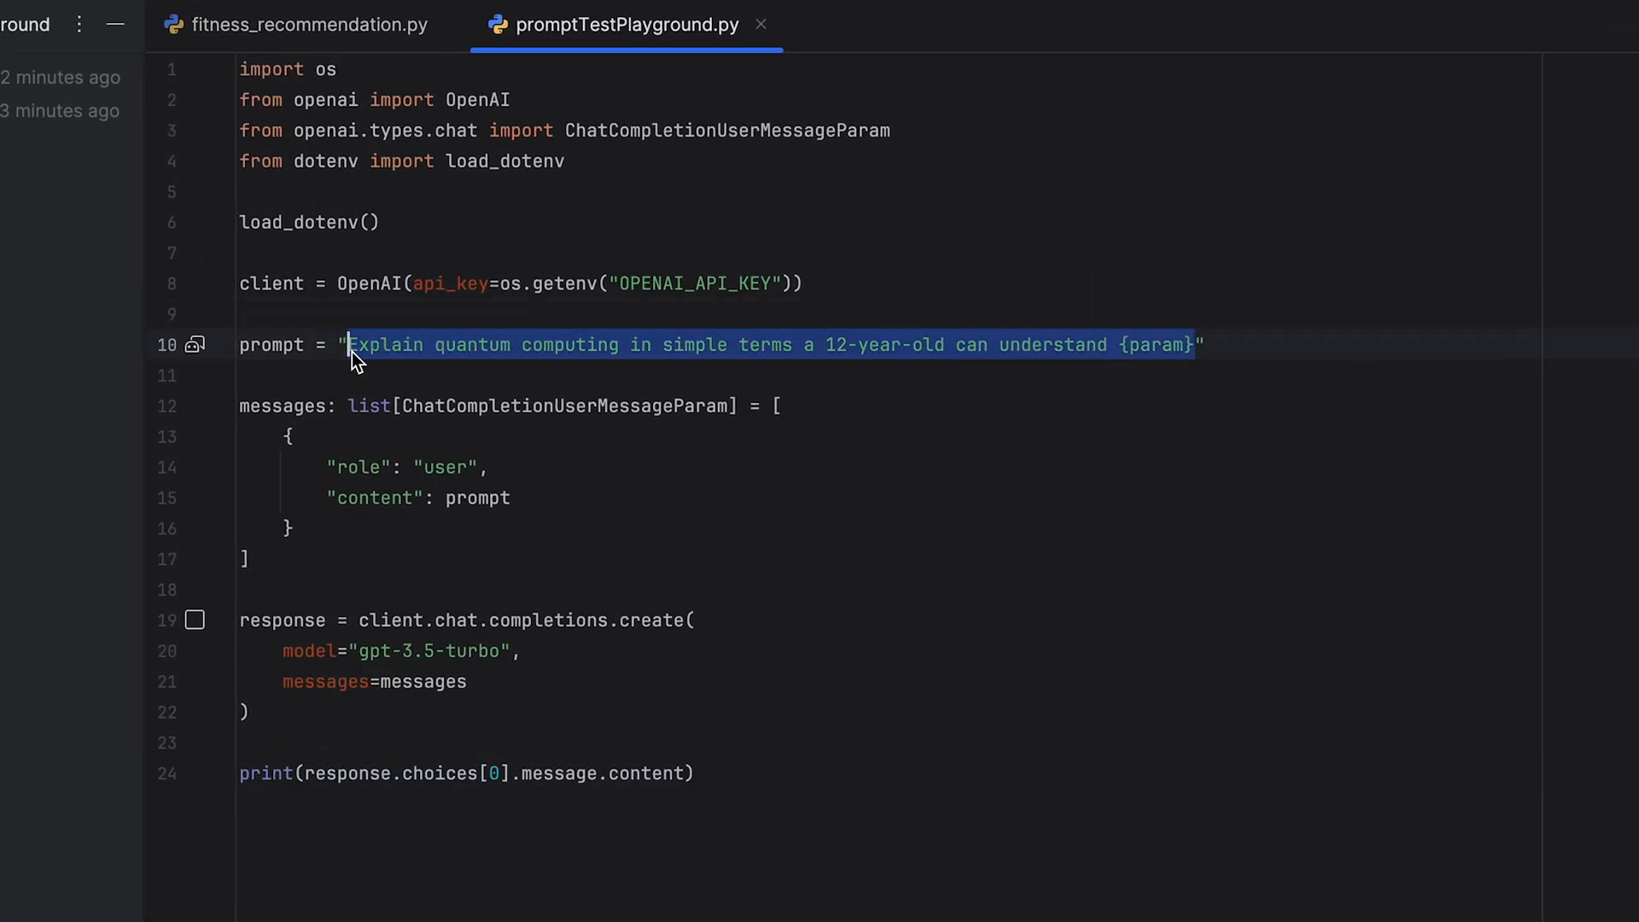
# Step: Open the quantum-computing prompt in a new playground and add openai-gpt4.1 to it
pyautogui.scroll(3)
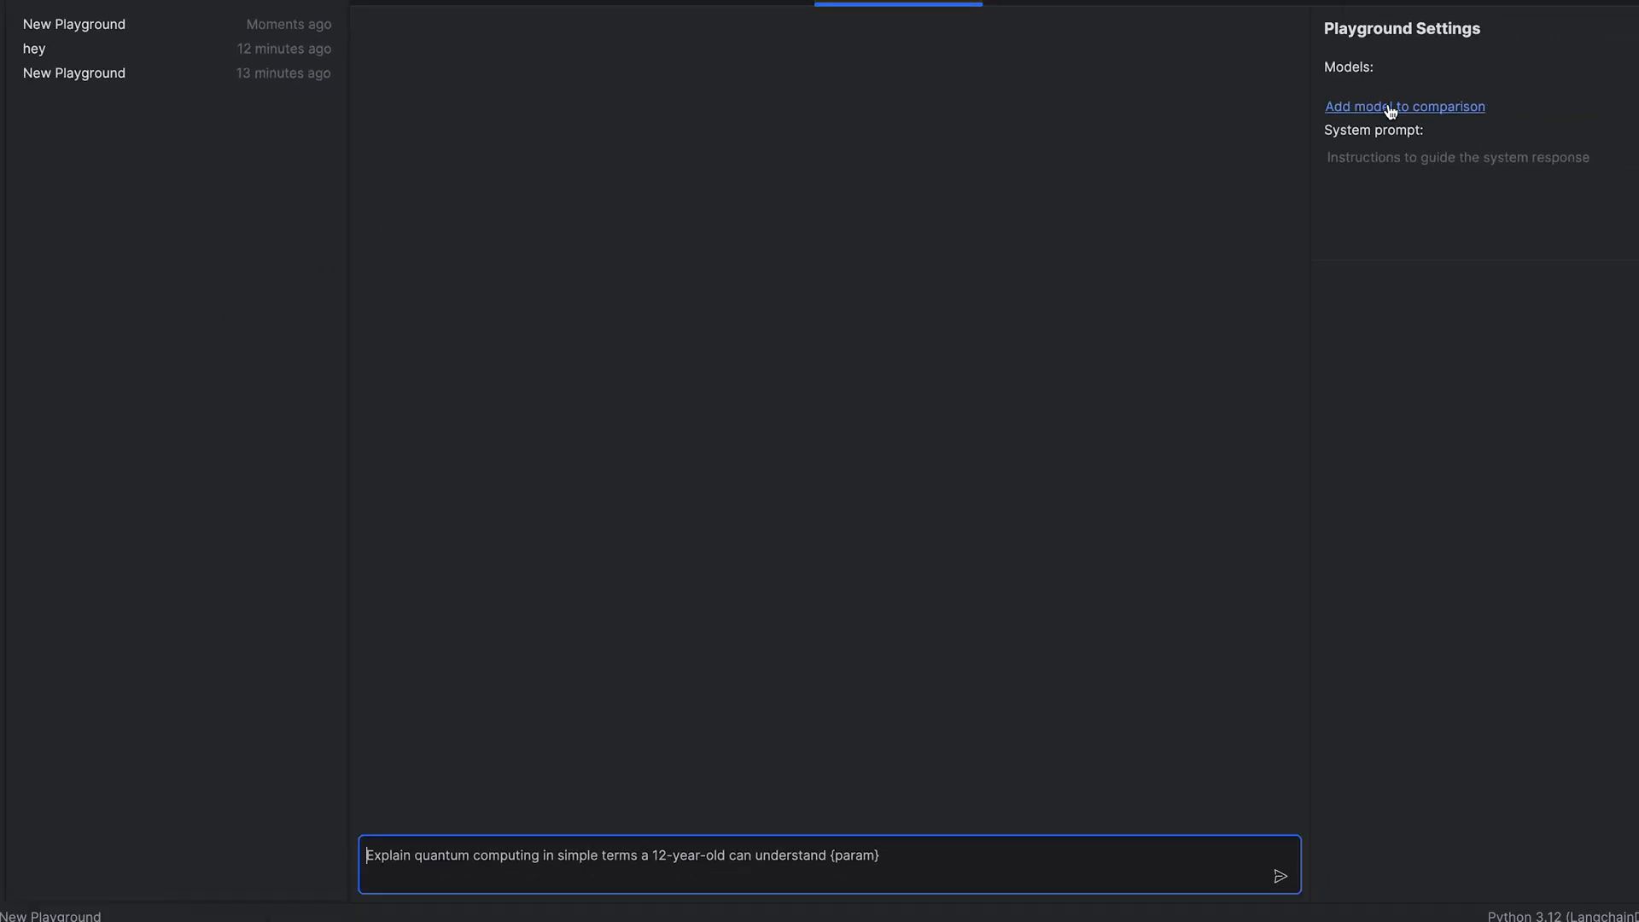
pyautogui.click(1403, 106)
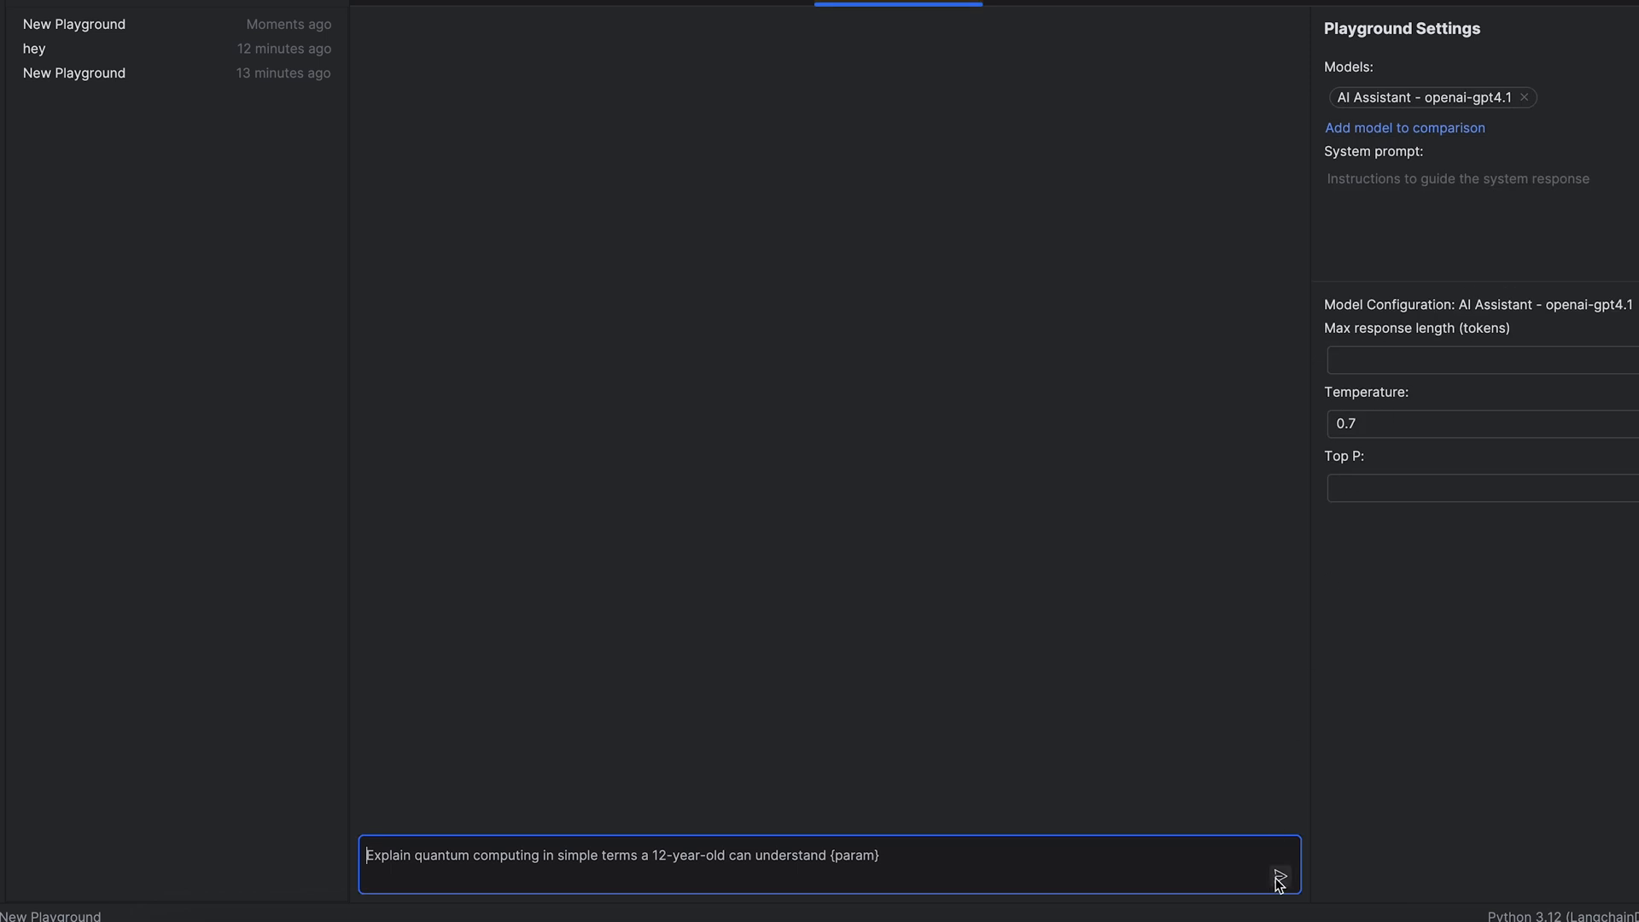